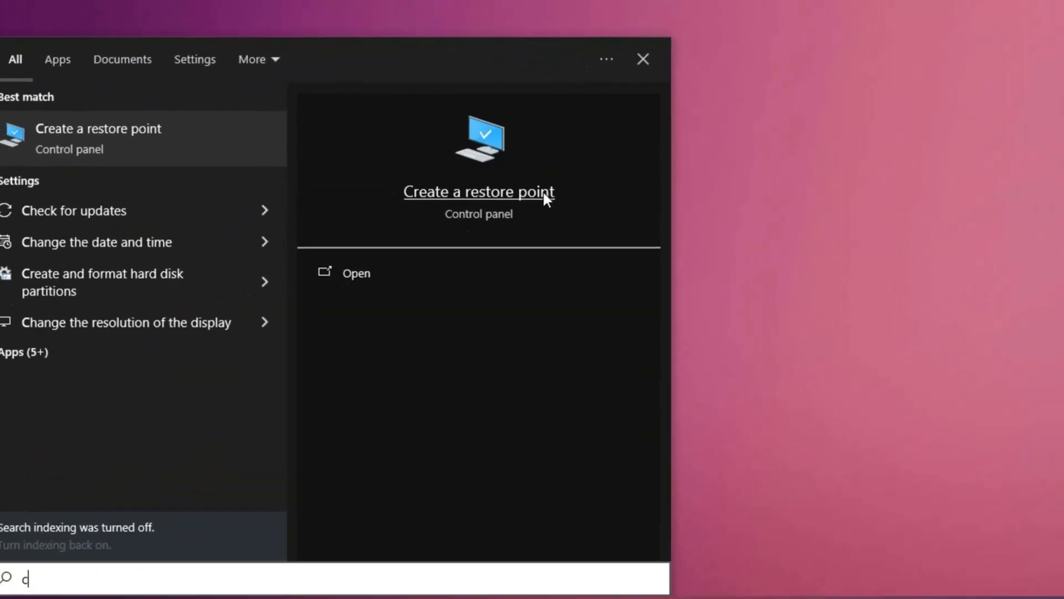
pyautogui.moveTo(419, 279)
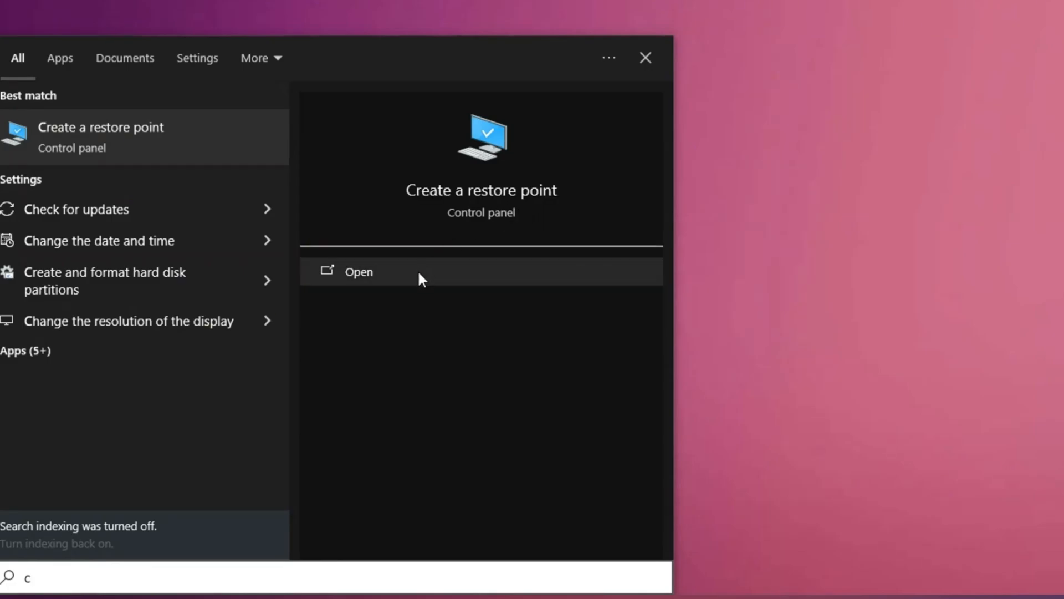
# Launch the 'Create a restore point' control panel result from Windows Search.
pyautogui.click(358, 271)
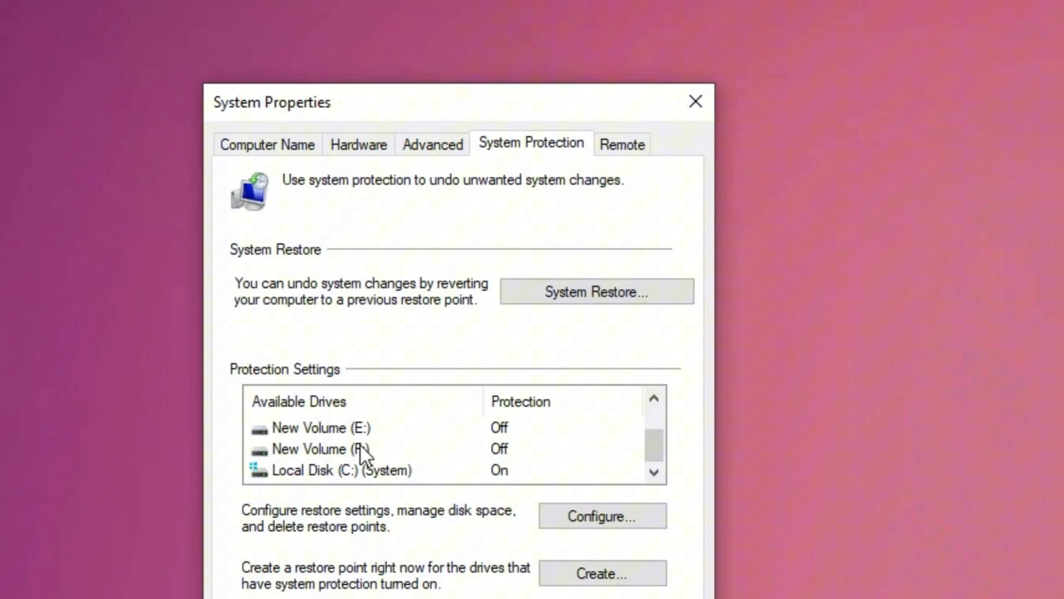
pyautogui.scroll(-3)
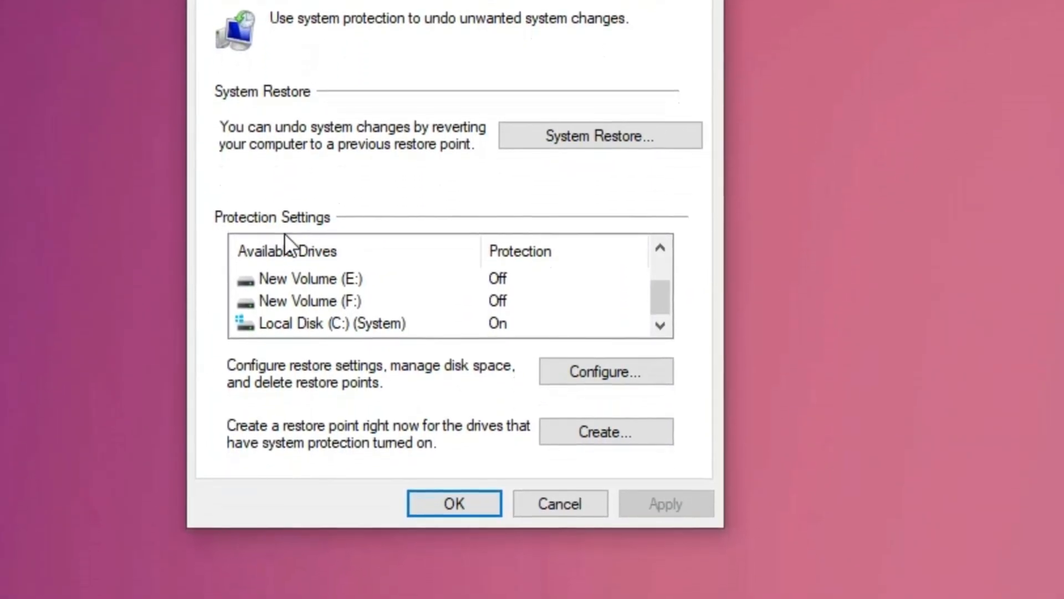
pyautogui.click(331, 323)
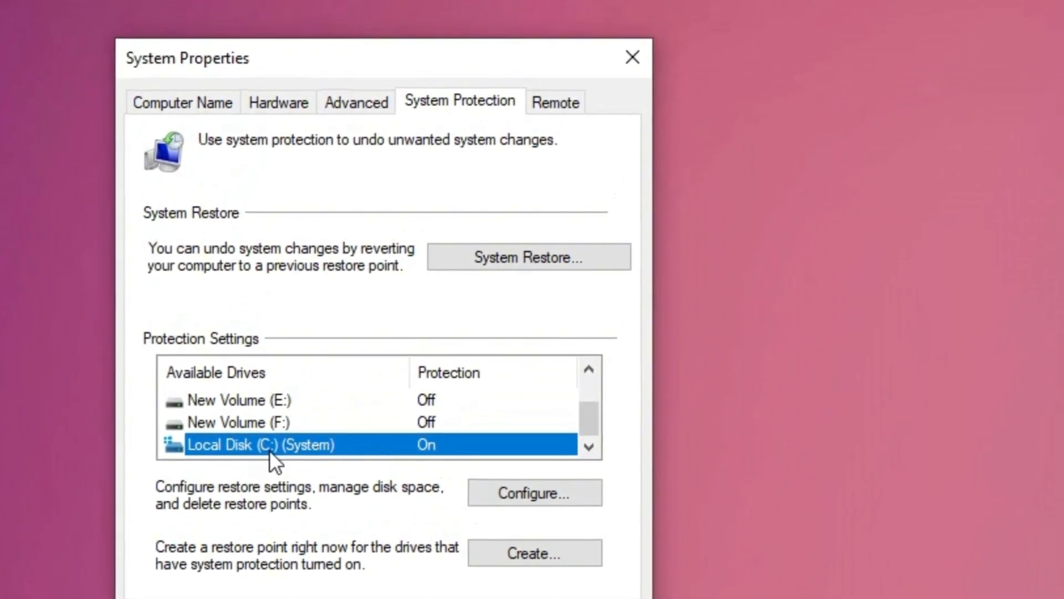
pyautogui.moveTo(418, 465)
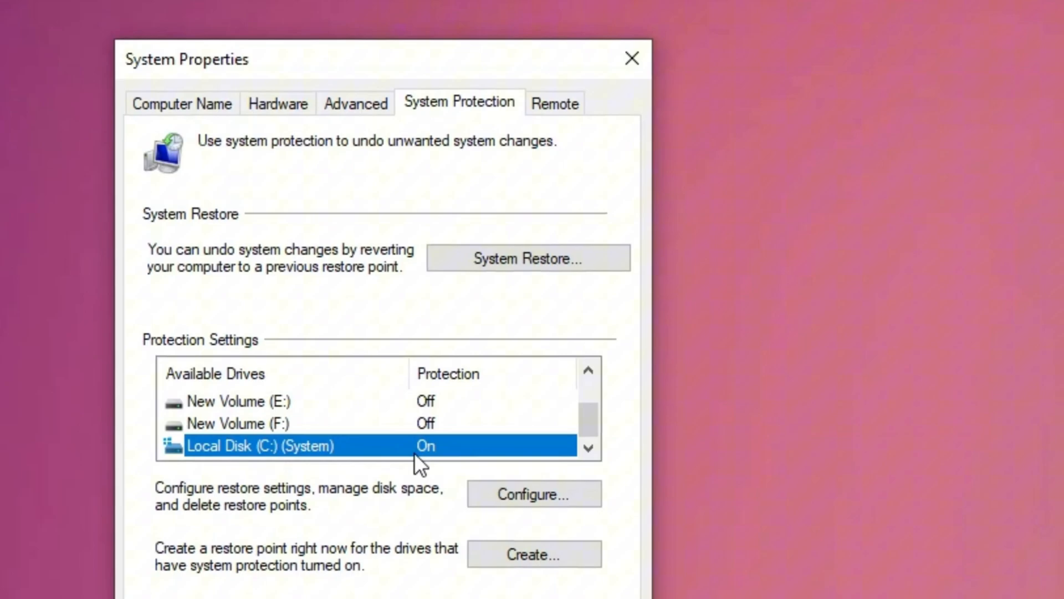
pyautogui.click(534, 493)
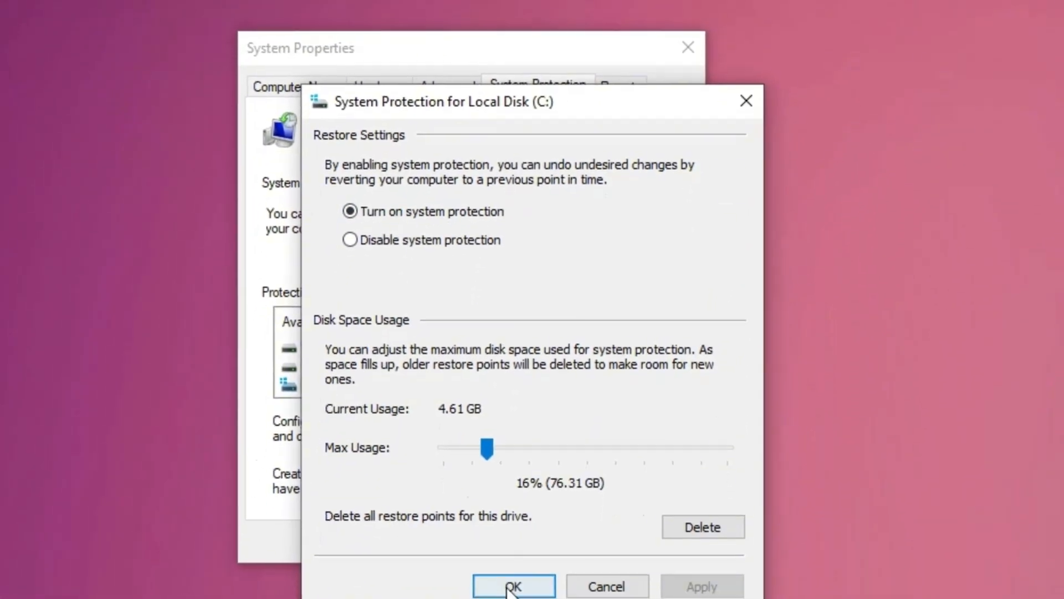
pyautogui.click(514, 585)
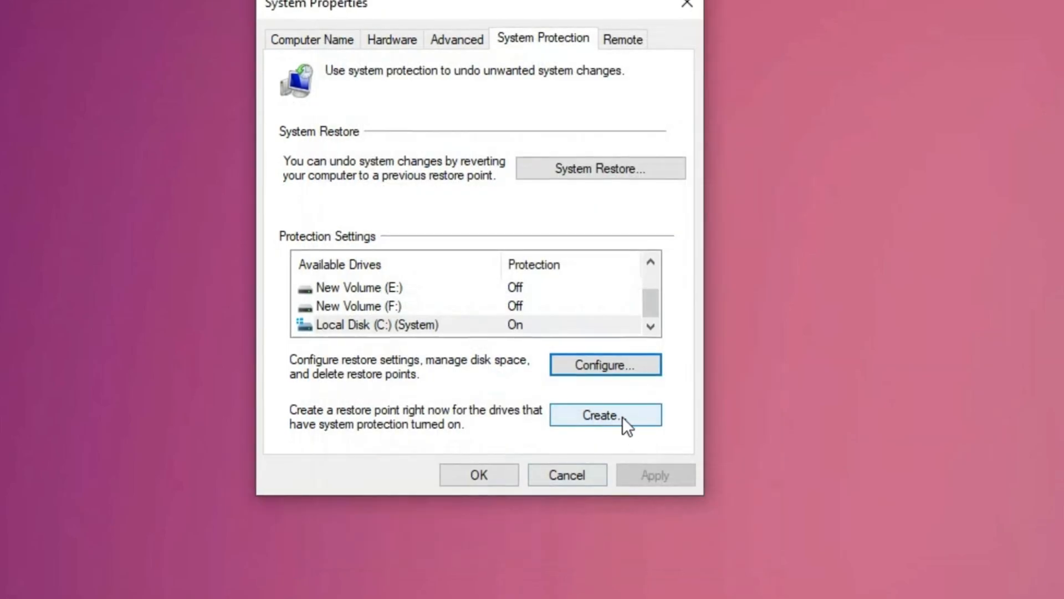
# Create a restore point described as 'Before installing driver' and dismiss the success message.
pyautogui.click(604, 415)
pyautogui.write('Before installing driver')
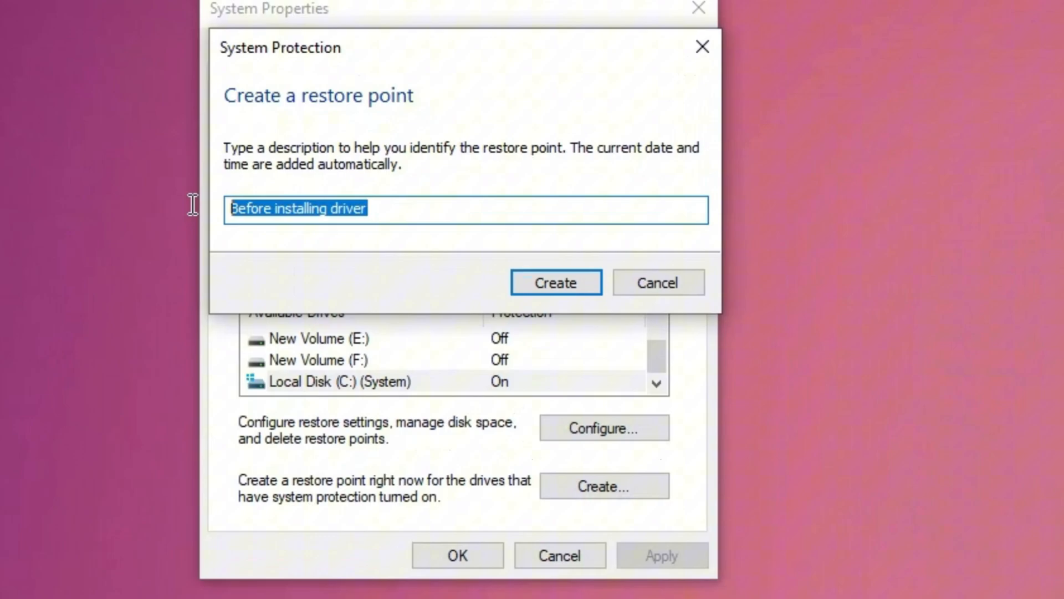
pyautogui.click(326, 207)
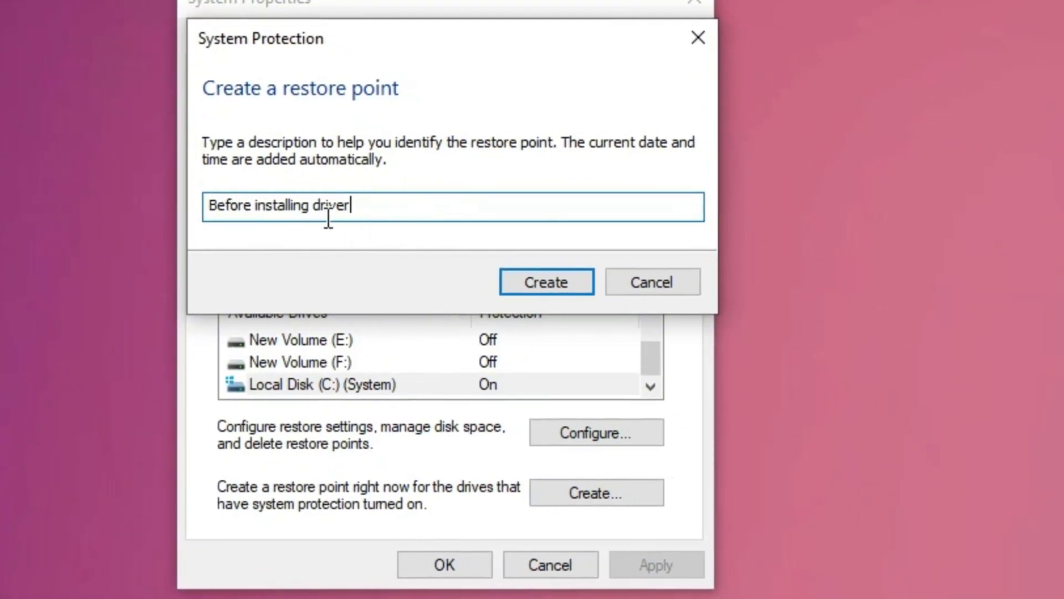
pyautogui.click(545, 281)
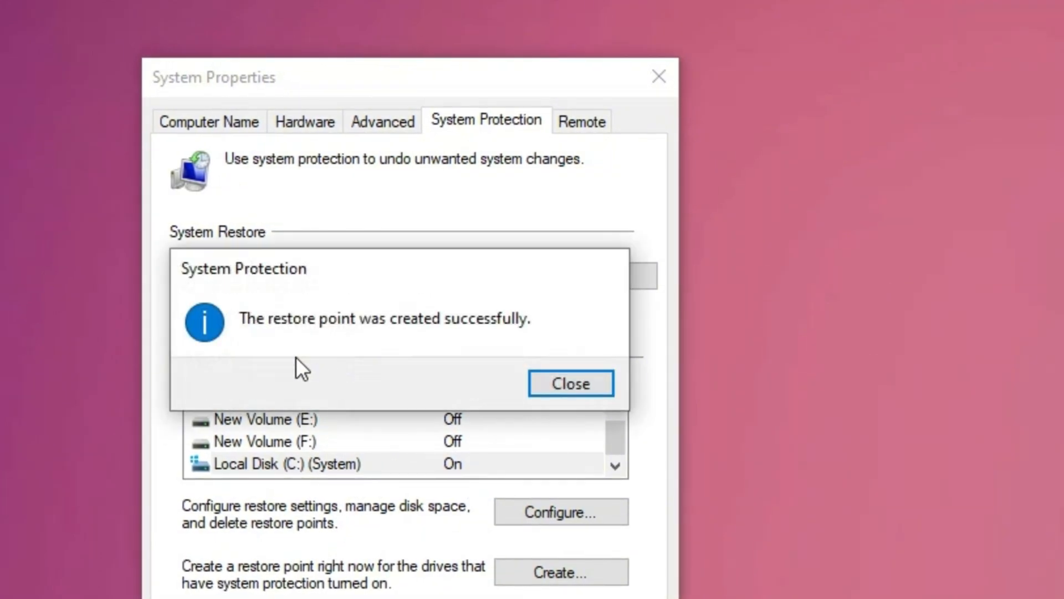
pyautogui.click(570, 382)
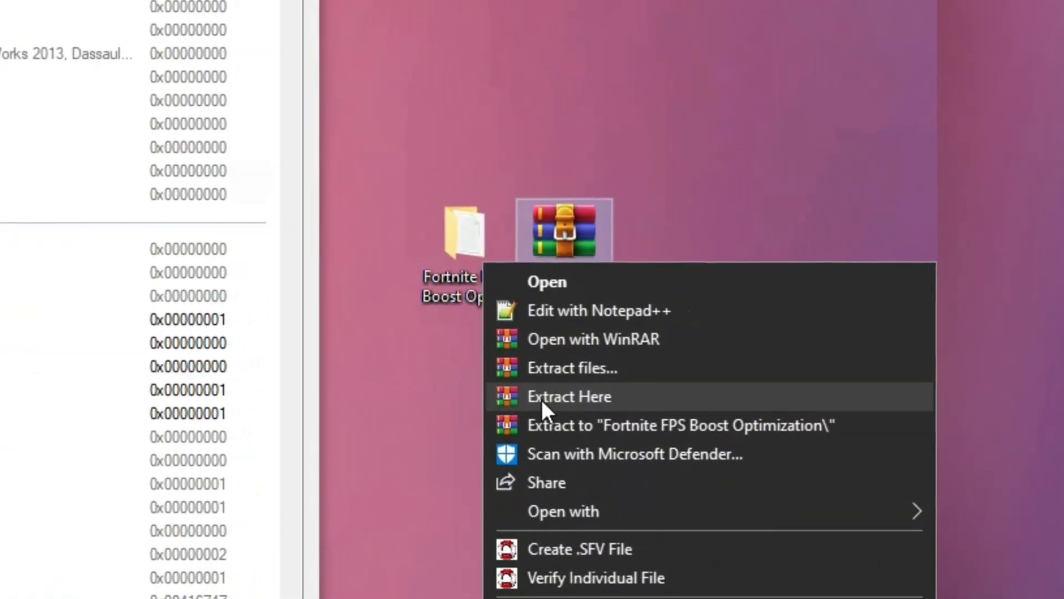
# Extract the Fortnite FPS Boost Optimization archive onto the desktop with Extract Here.
pyautogui.click(570, 397)
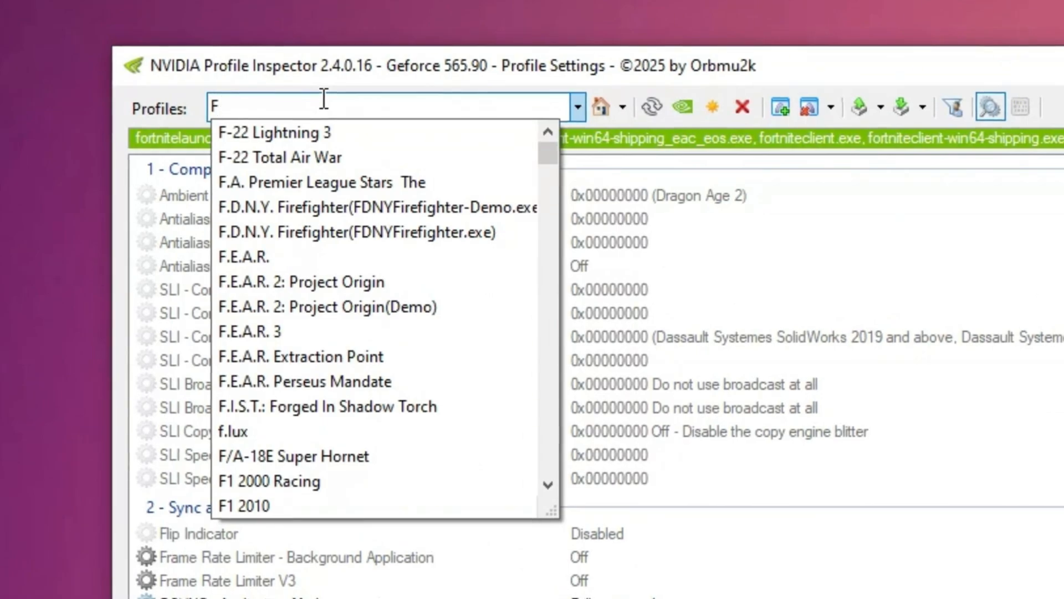
# Load the Fortnite profile by entering 'Fortnite' in the Profiles box.
pyautogui.write('Fortnite')
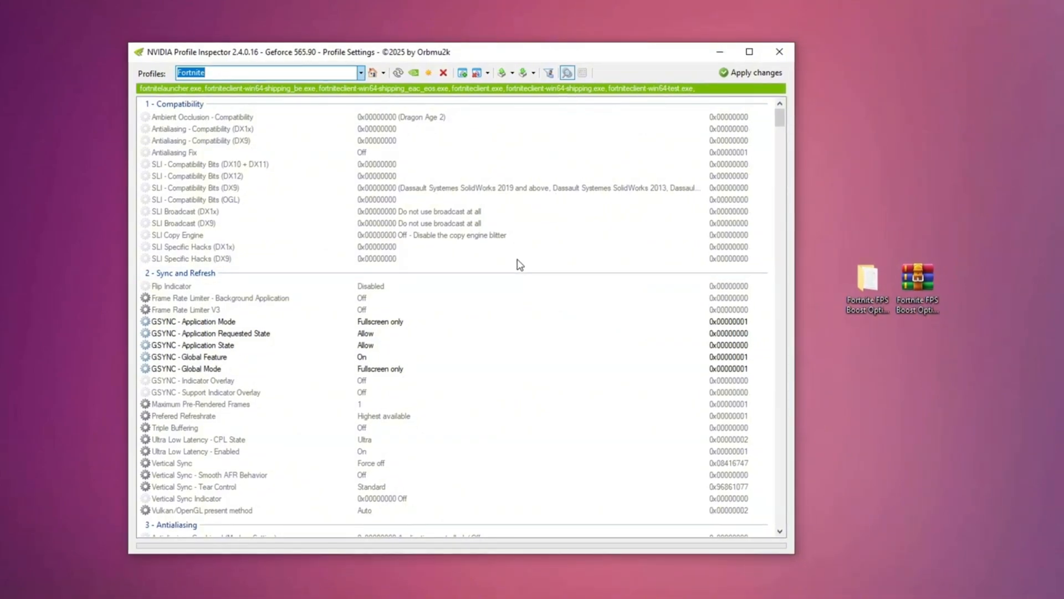
pyautogui.moveTo(479, 257)
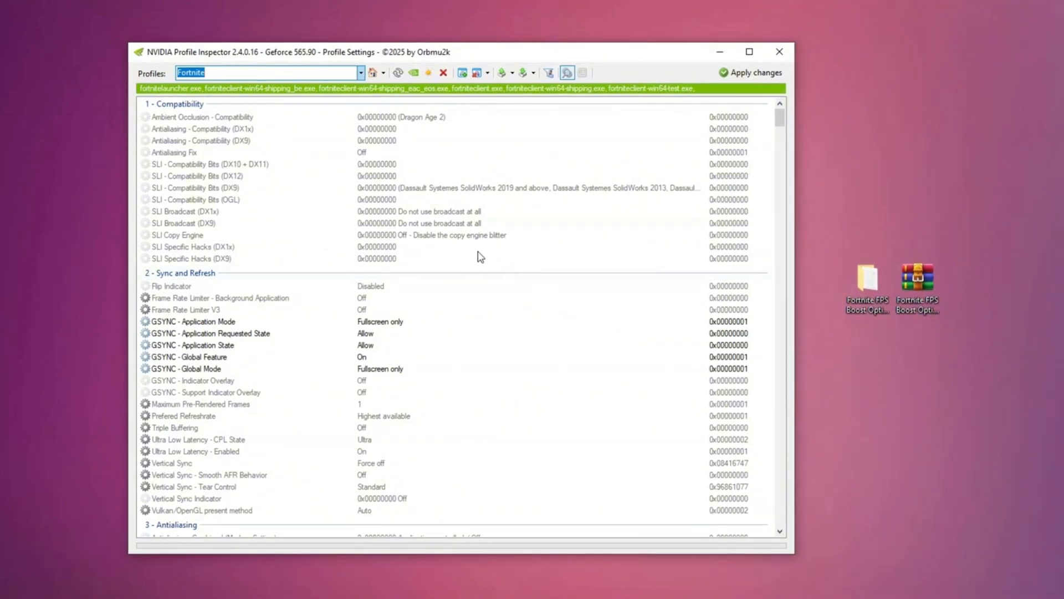
pyautogui.moveTo(486, 267)
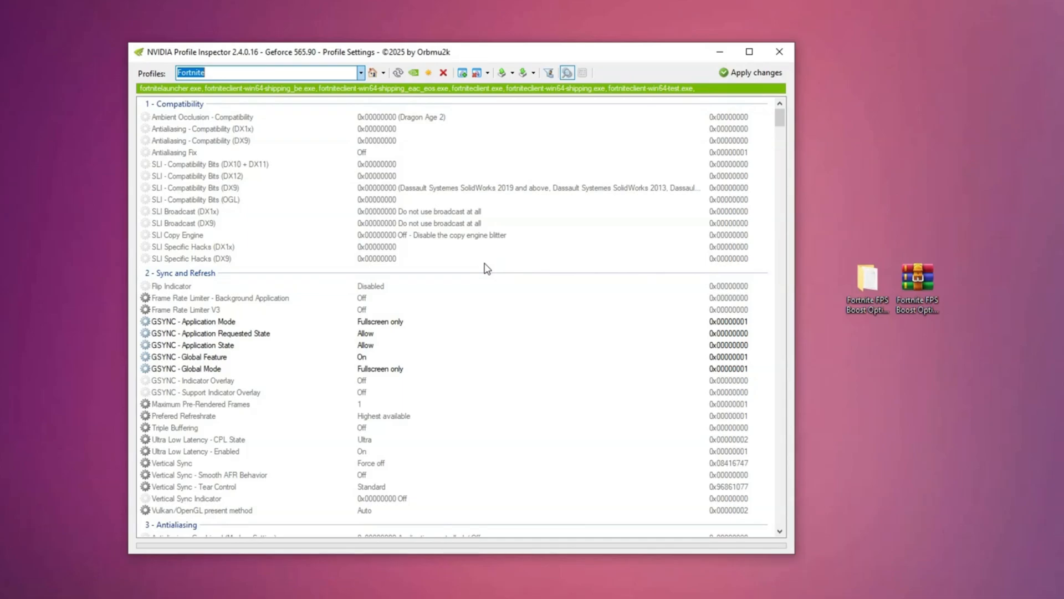
pyautogui.moveTo(386, 292)
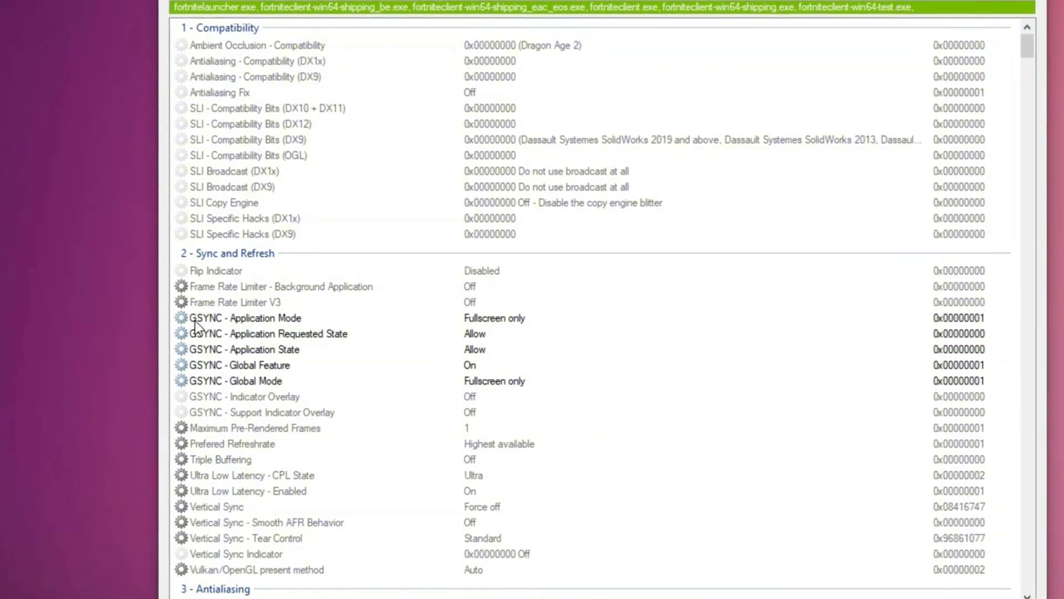
# Set GSYNC Application Mode to Off and Application Requested State to Force Off.
pyautogui.click(244, 318)
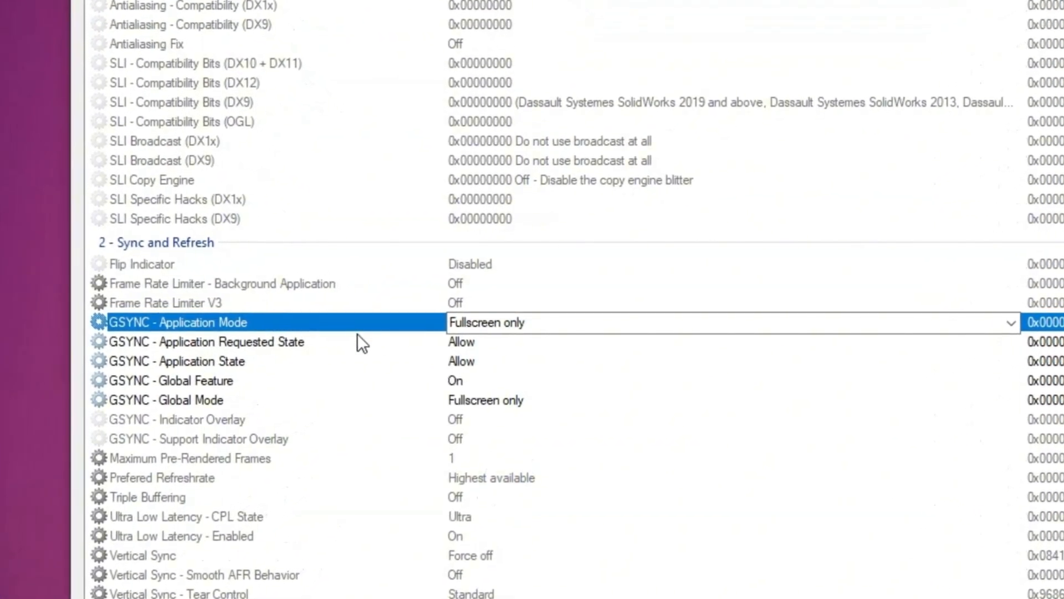
pyautogui.click(1016, 322)
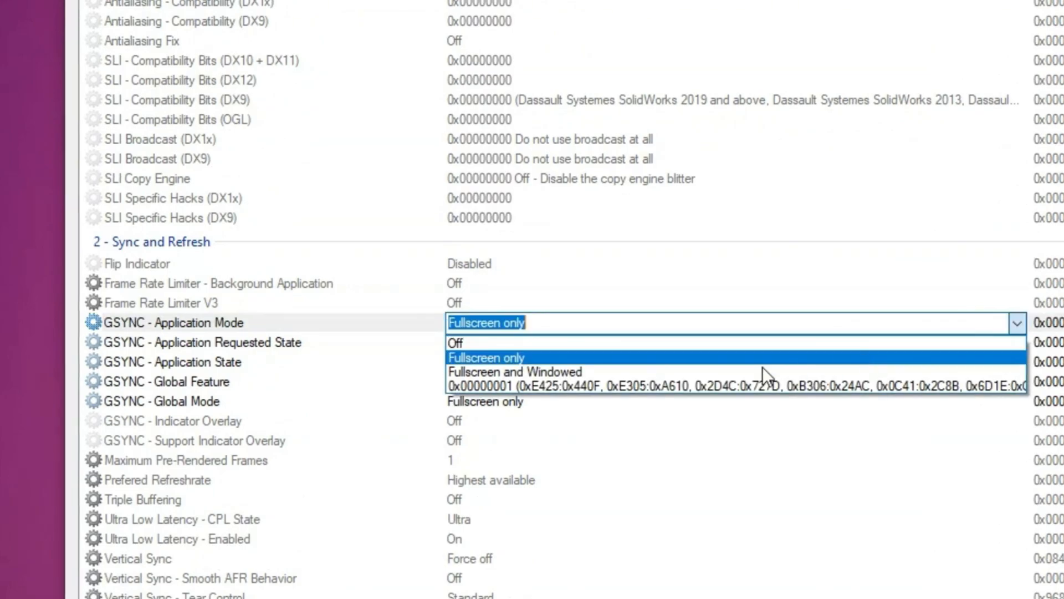
pyautogui.moveTo(471, 361)
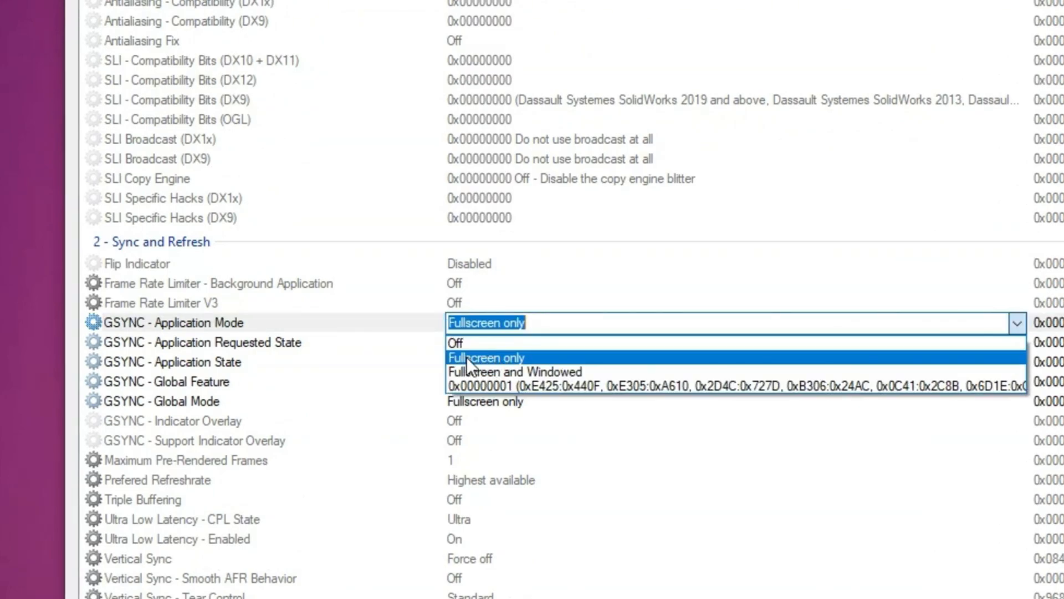
pyautogui.moveTo(489, 367)
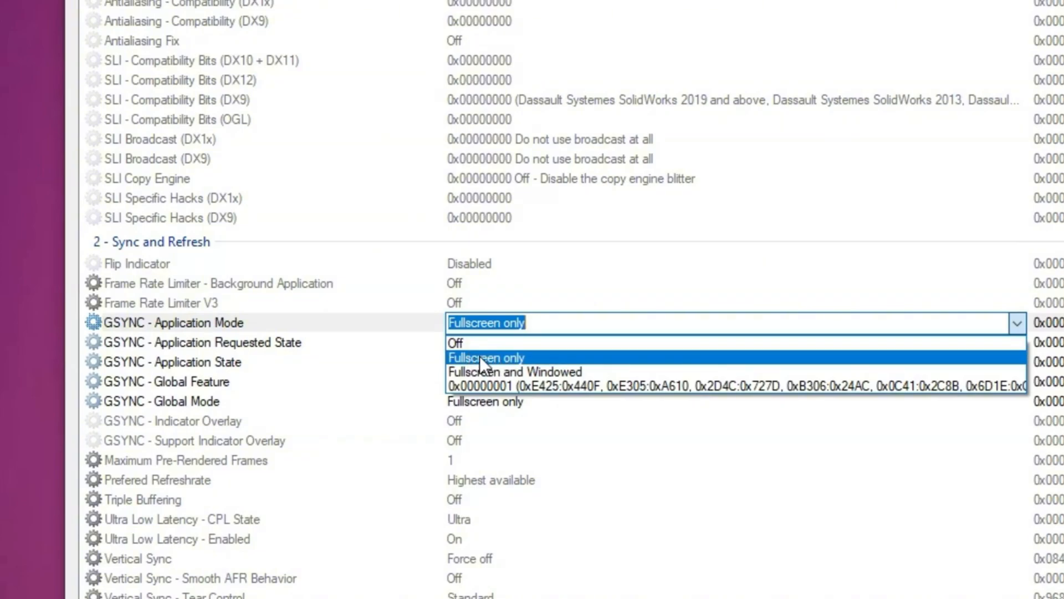
pyautogui.click(454, 342)
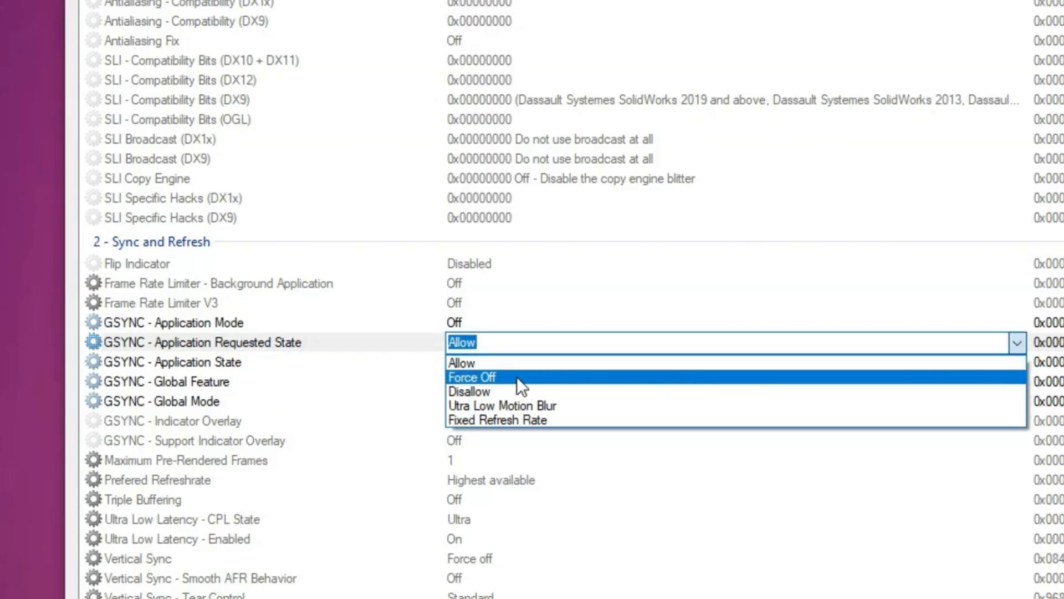
pyautogui.click(472, 377)
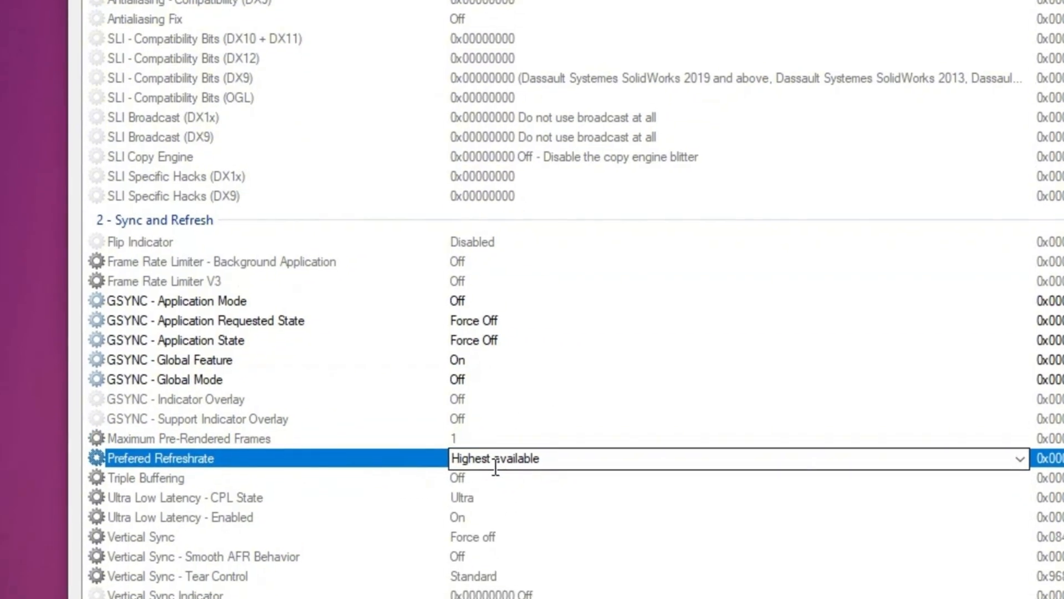
# Set Vertical Sync to 'Use the 3D application setting' and review the Tear Control value.
pyautogui.scroll(-3)
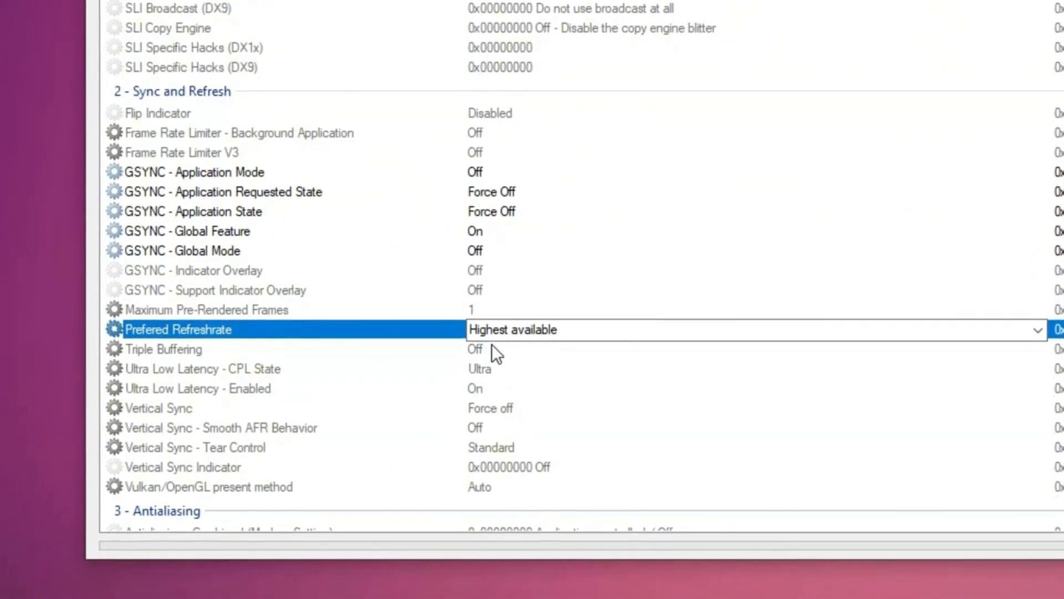
pyautogui.moveTo(489, 435)
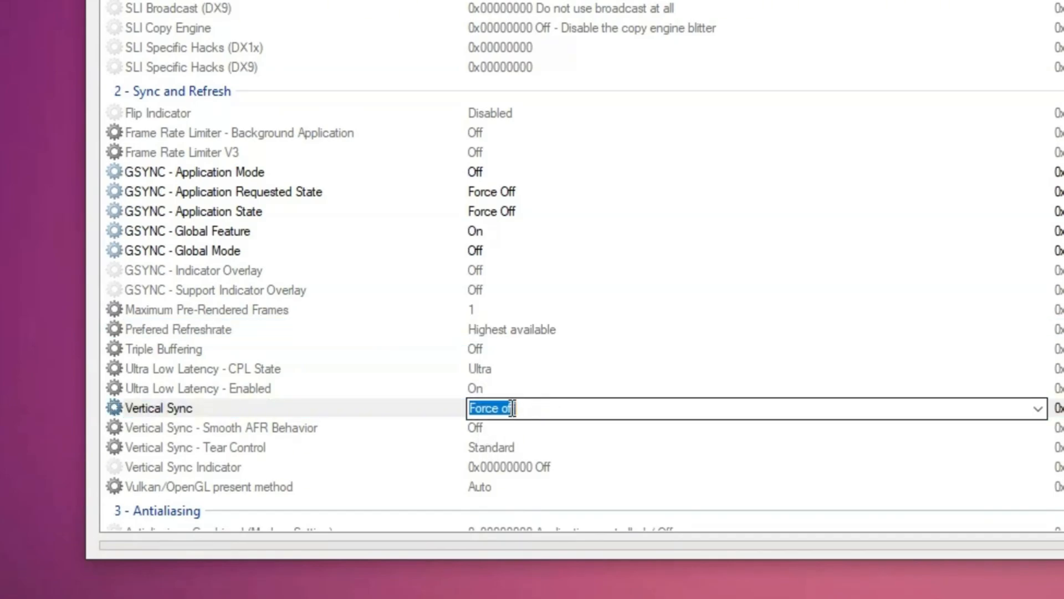
pyautogui.click(1038, 407)
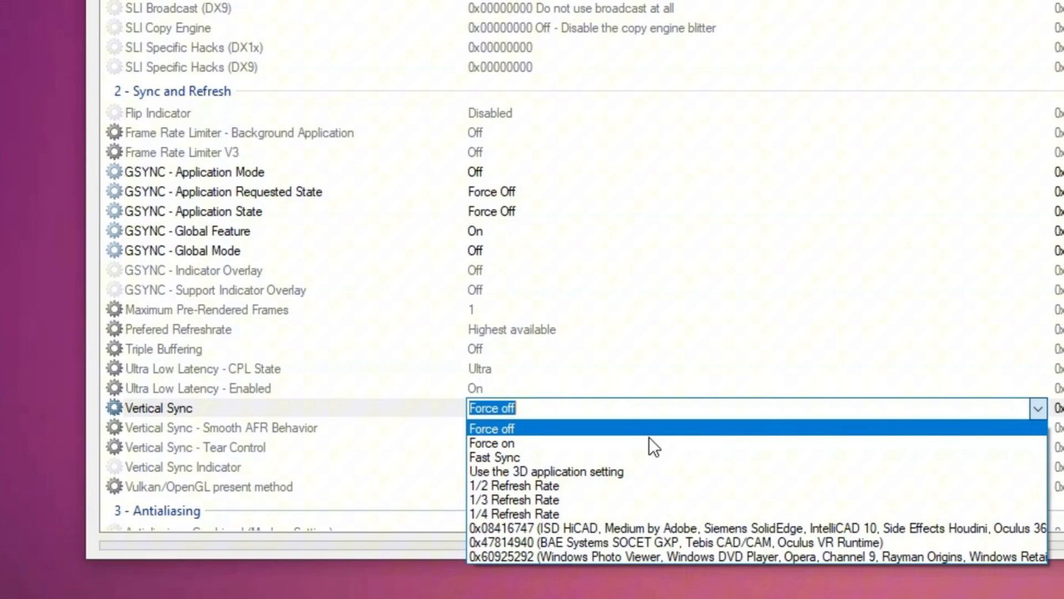
pyautogui.click(546, 471)
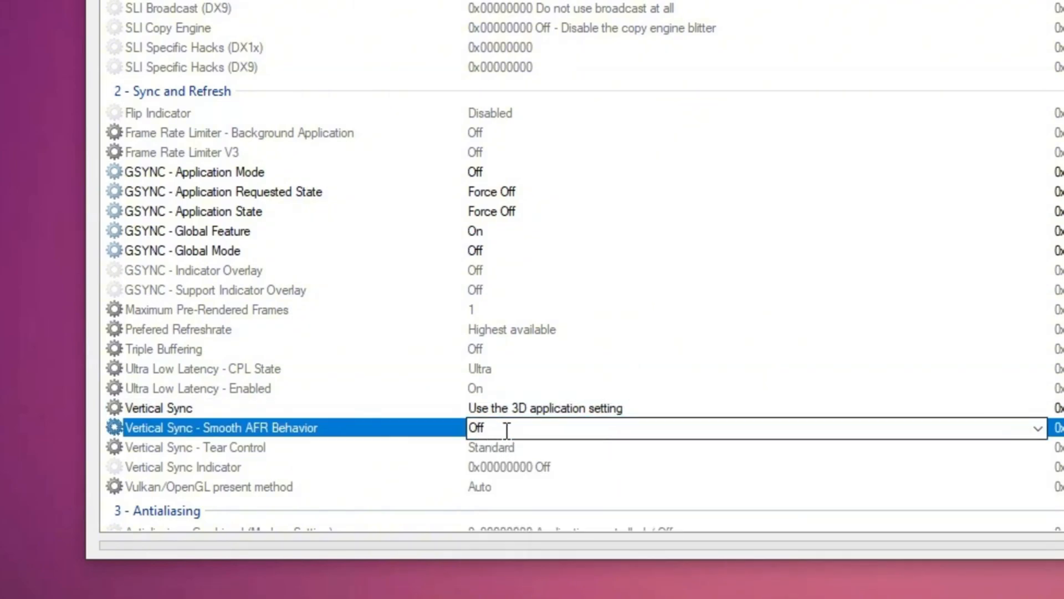
pyautogui.click(195, 446)
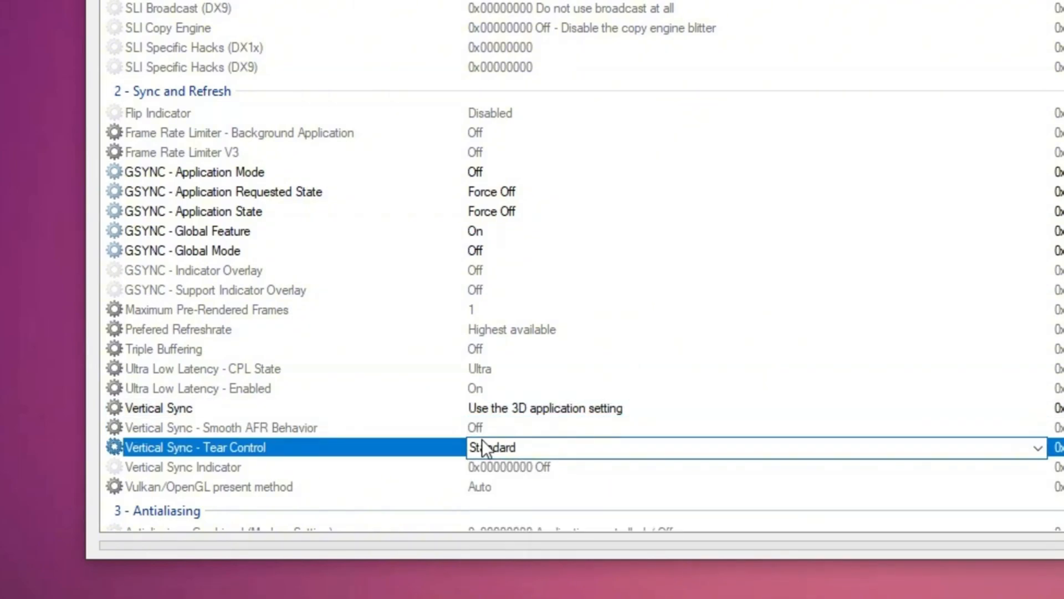
pyautogui.click(536, 447)
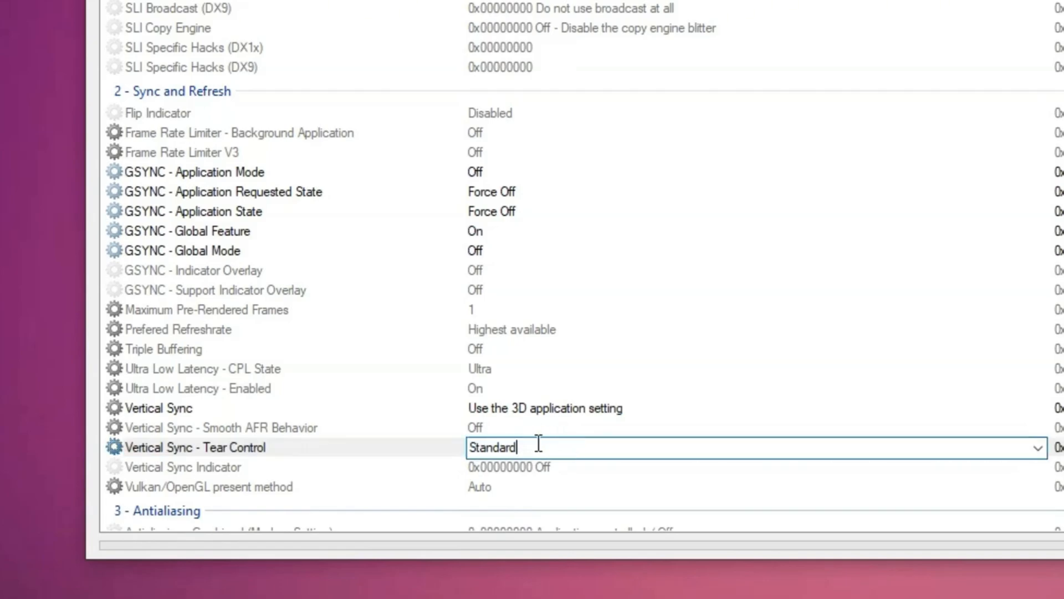
pyautogui.scroll(-3)
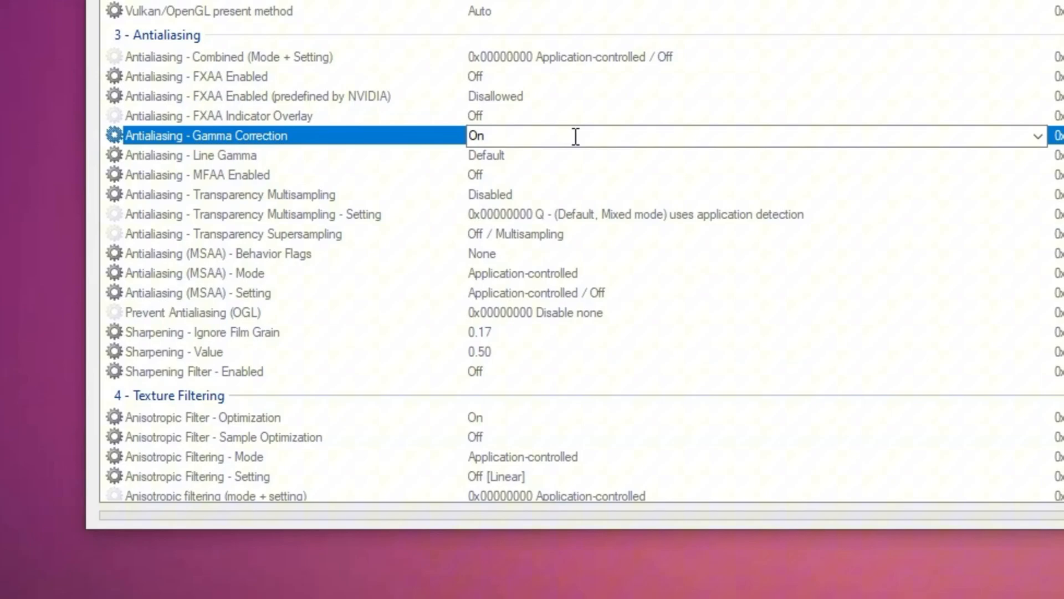
# Turn Antialiasing Gamma Correction Off and choose the Transparency Supersampling value 0x00000008 AA_MODE_REPLAY_MODE_ALL.
pyautogui.click(1037, 135)
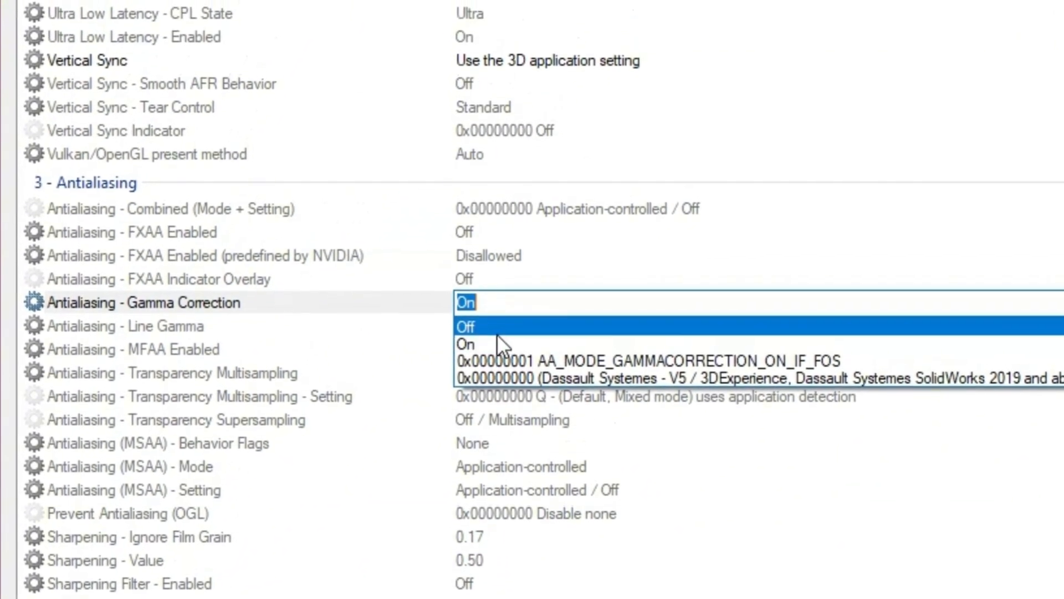
pyautogui.click(465, 326)
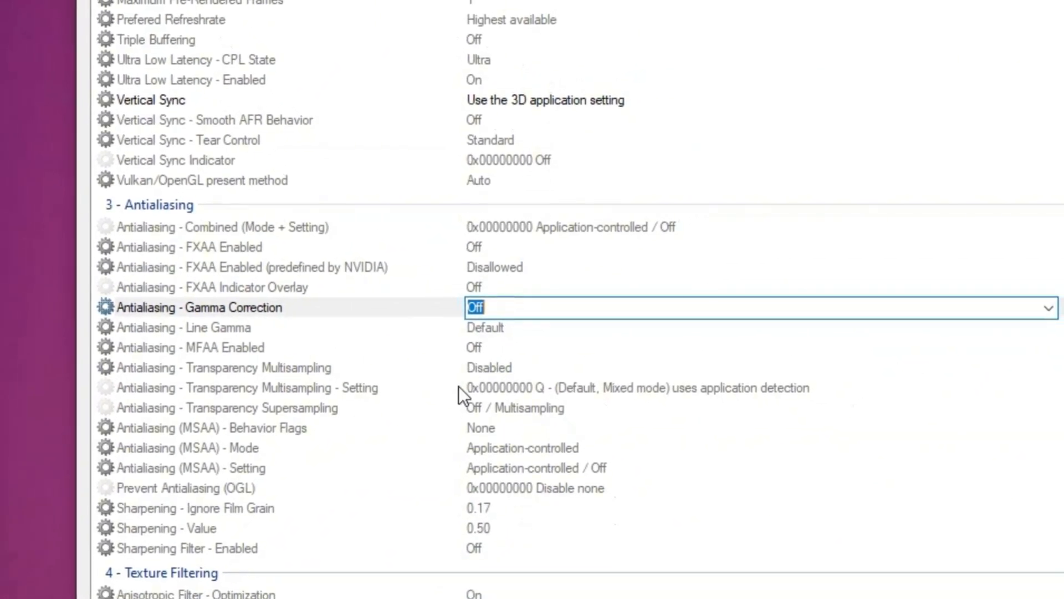
pyautogui.click(234, 406)
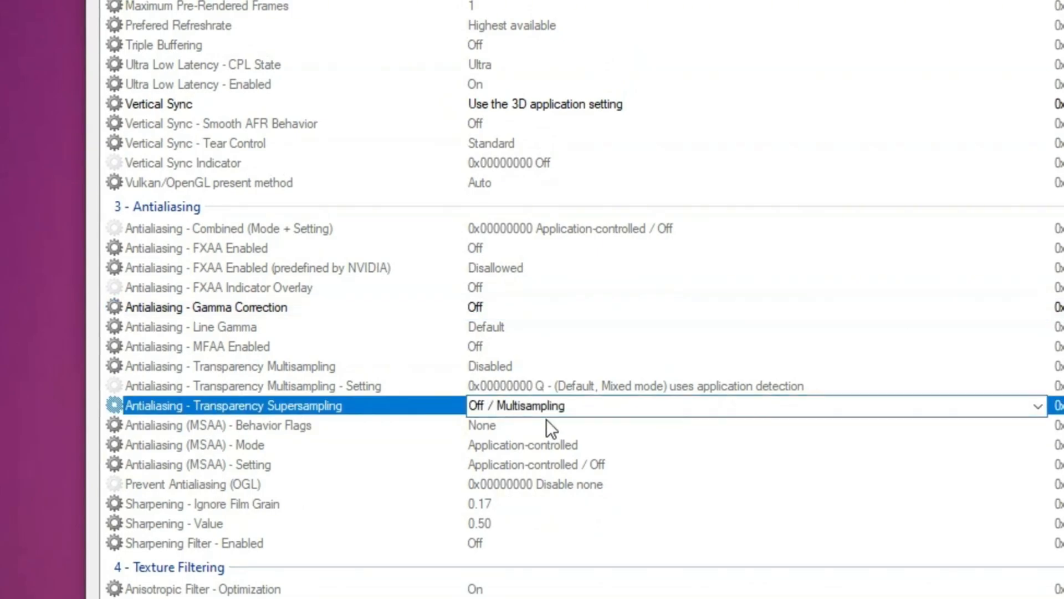
pyautogui.click(1034, 406)
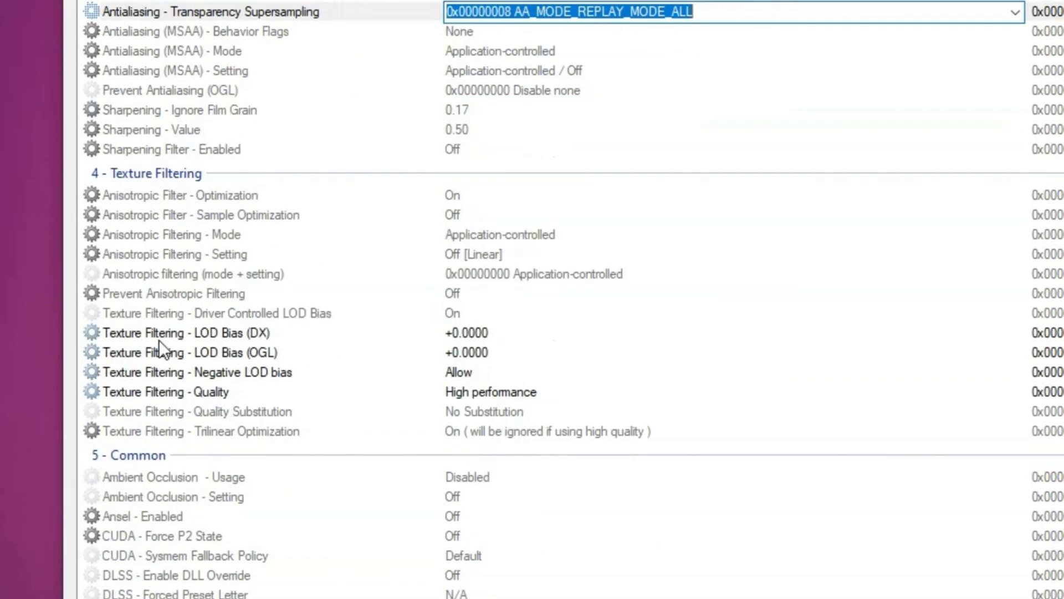
# Set Texture Filtering LOD Bias (DX) to +0.75 and leave Quality on High performance.
pyautogui.click(183, 332)
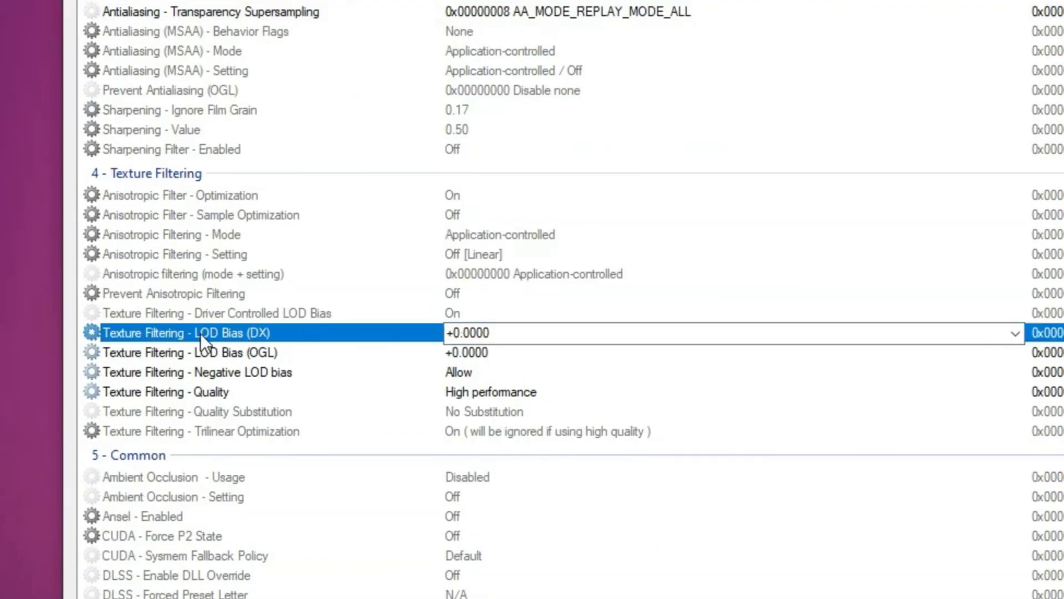
pyautogui.moveTo(1014, 339)
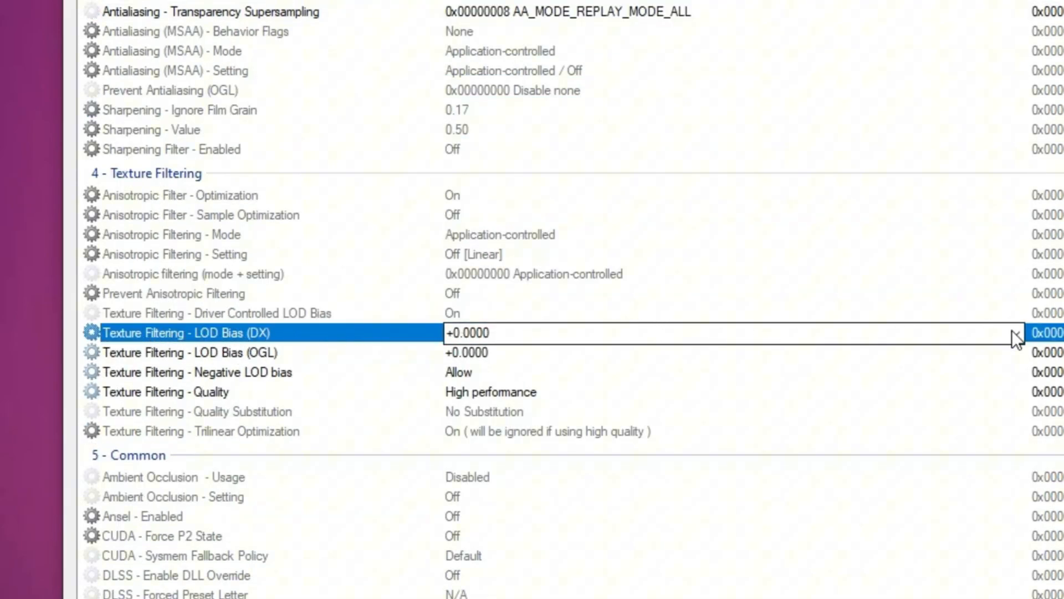
pyautogui.write('+0.75')
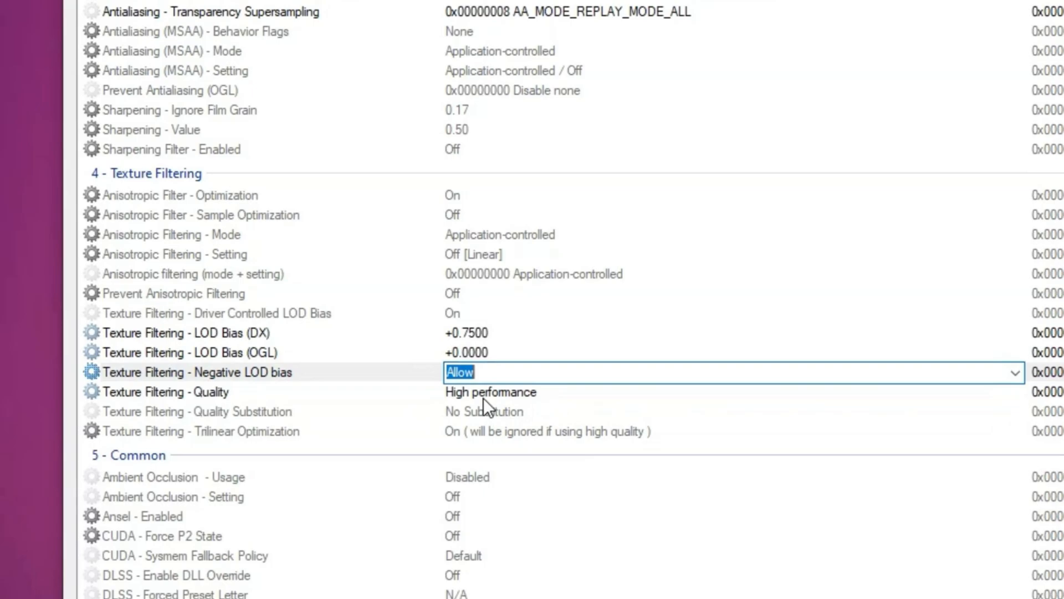
pyautogui.click(490, 392)
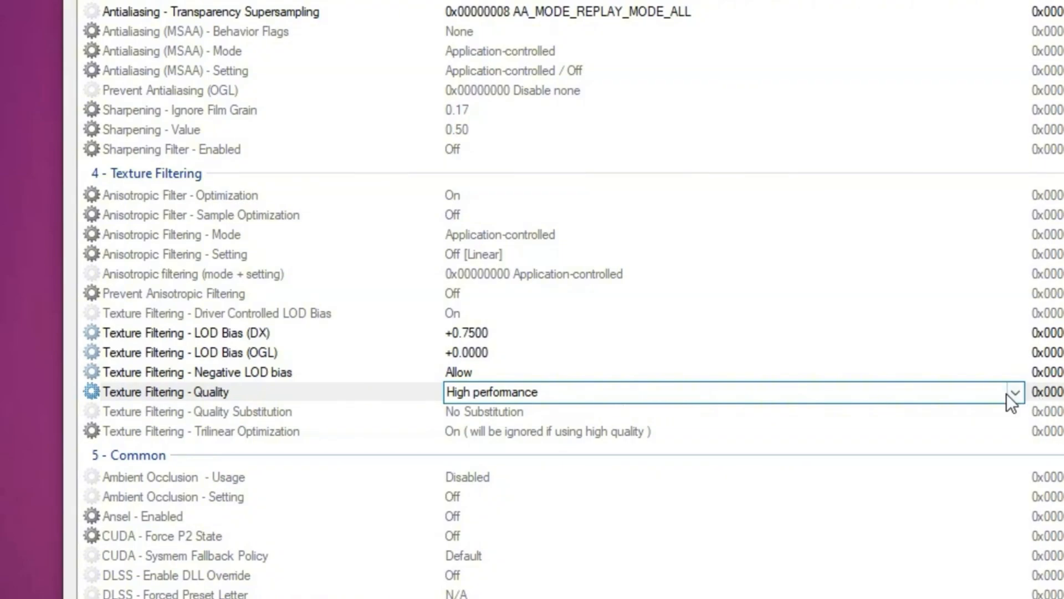
pyautogui.click(1011, 391)
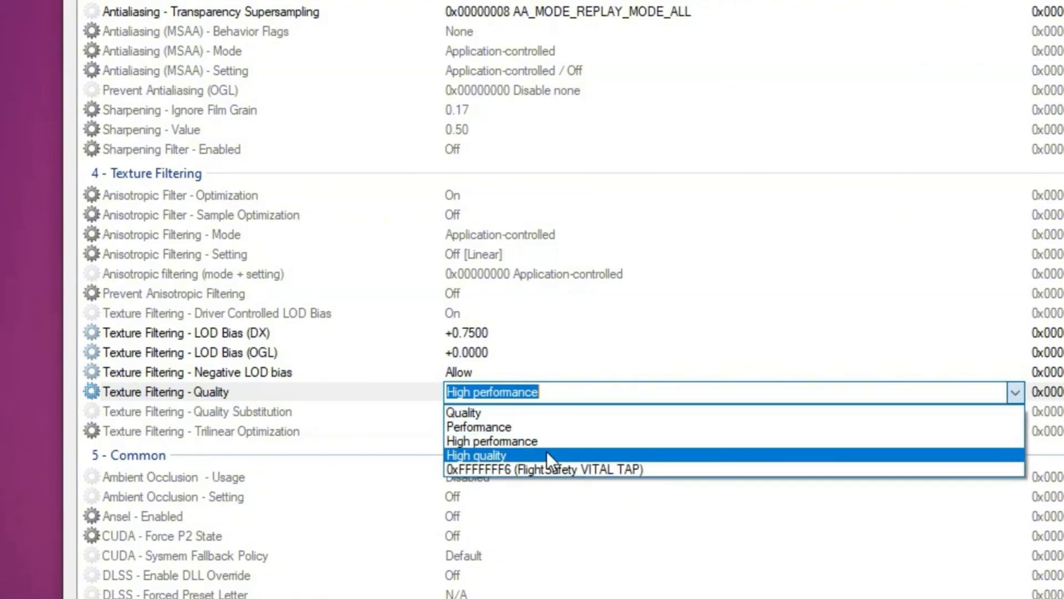
pyautogui.click(491, 440)
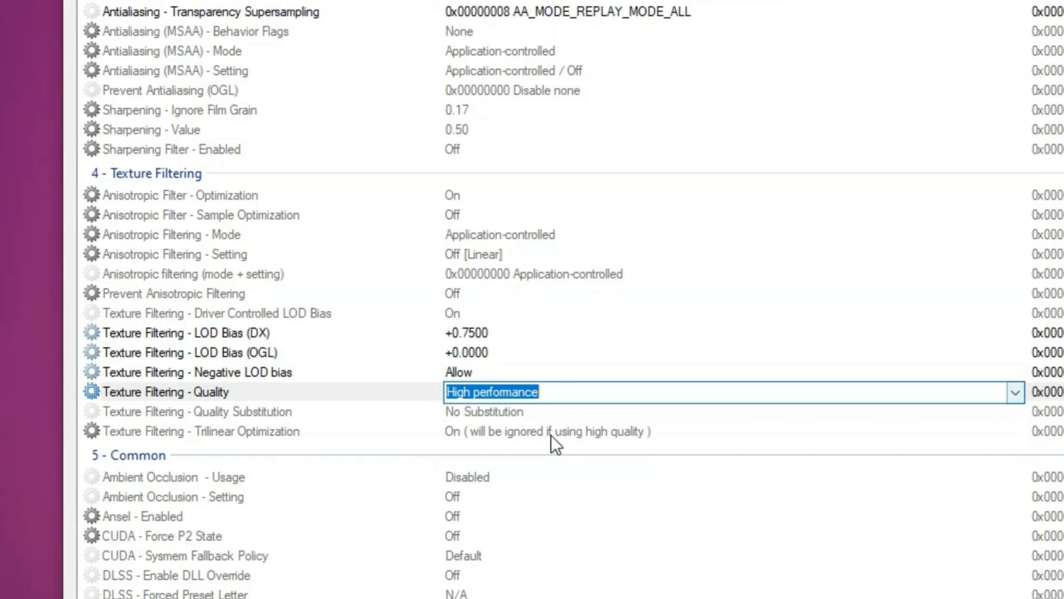
pyautogui.scroll(-3)
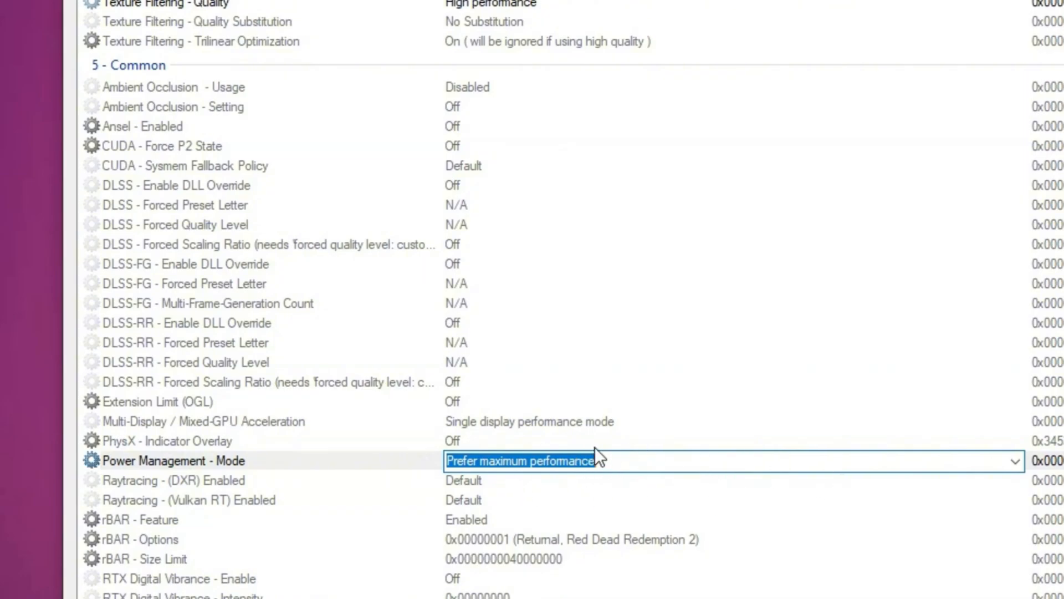
pyautogui.moveTo(947, 243)
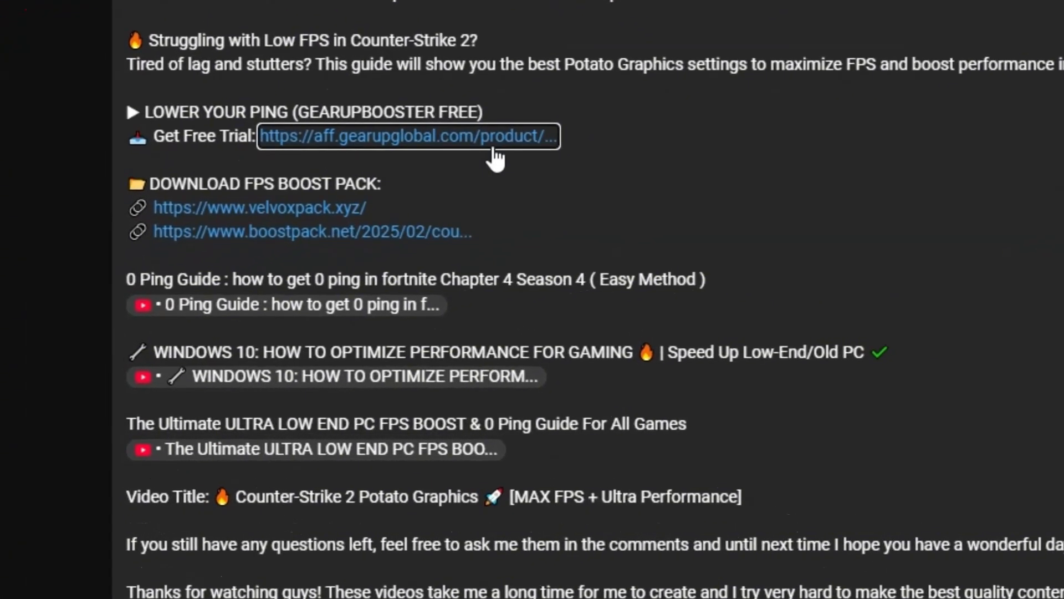
# Scroll the YouTube description to the GearUP Booster free-trial link.
pyautogui.scroll(3)
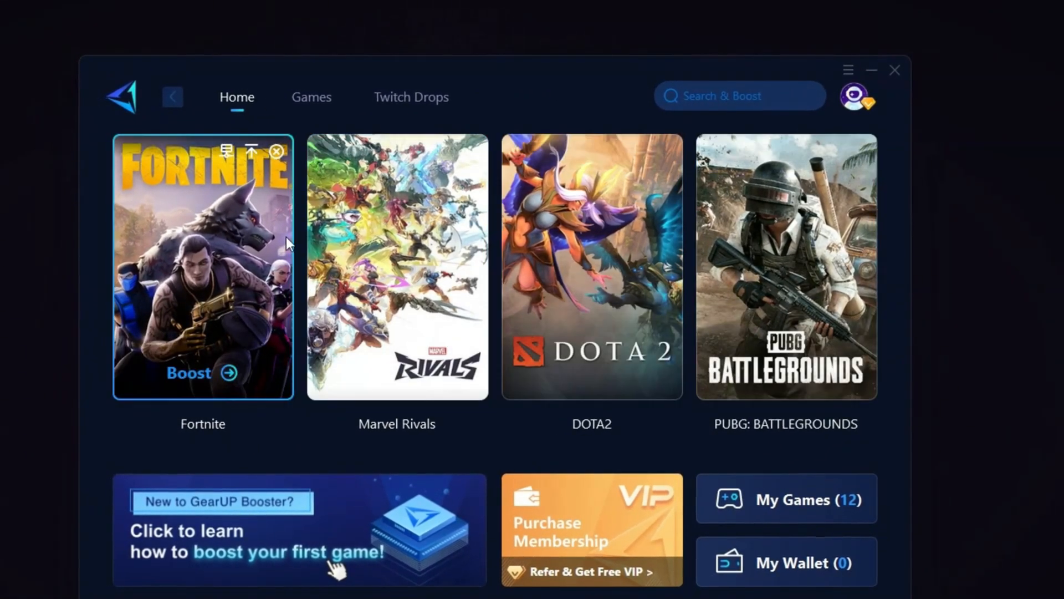
# Browse GearUP Booster's games library, then return to the Home game list.
pyautogui.click(312, 96)
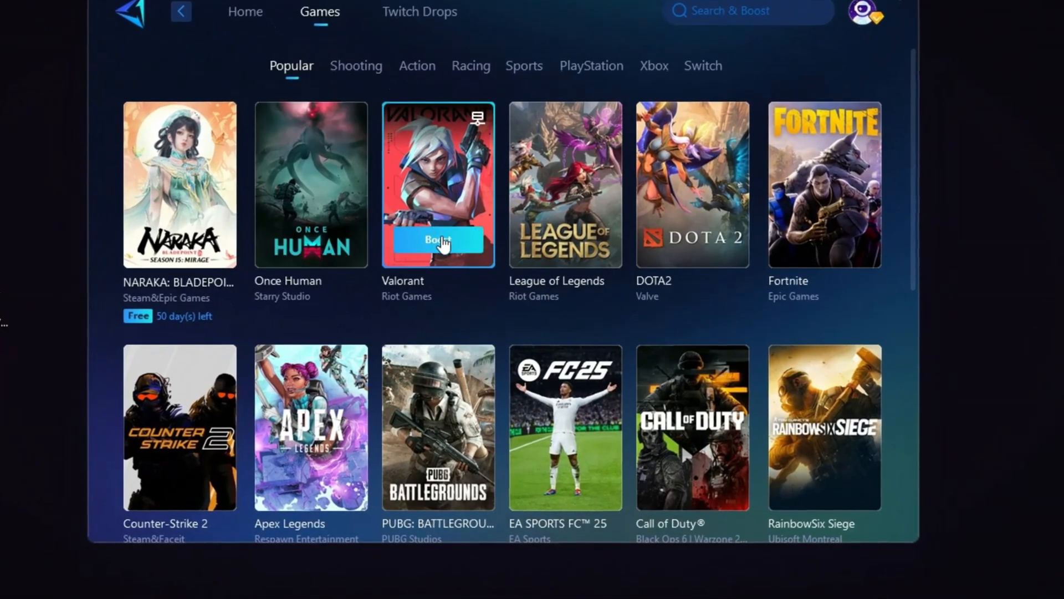
pyautogui.click(245, 11)
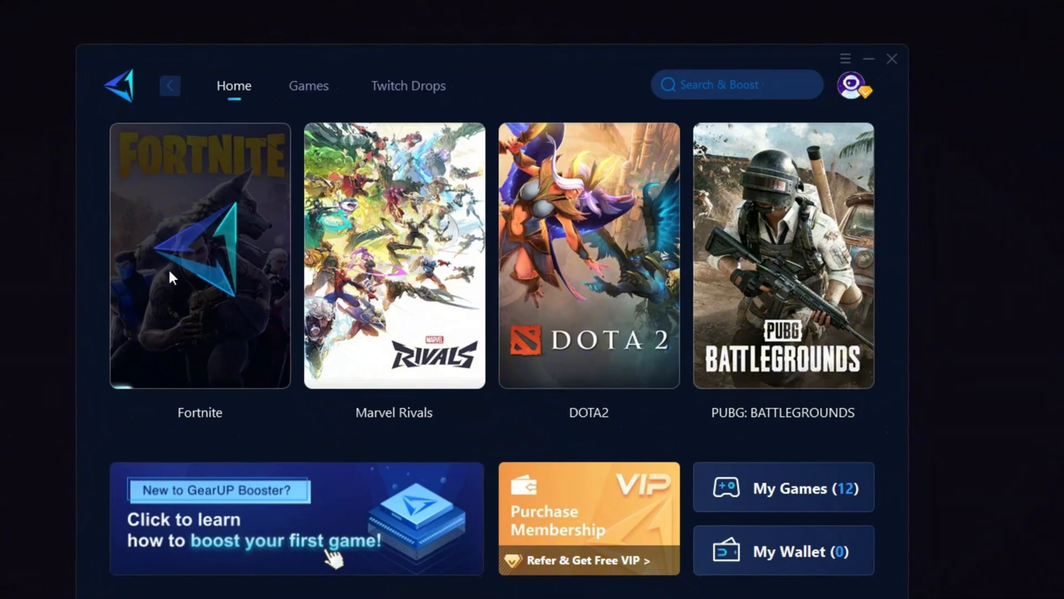
pyautogui.moveTo(189, 310)
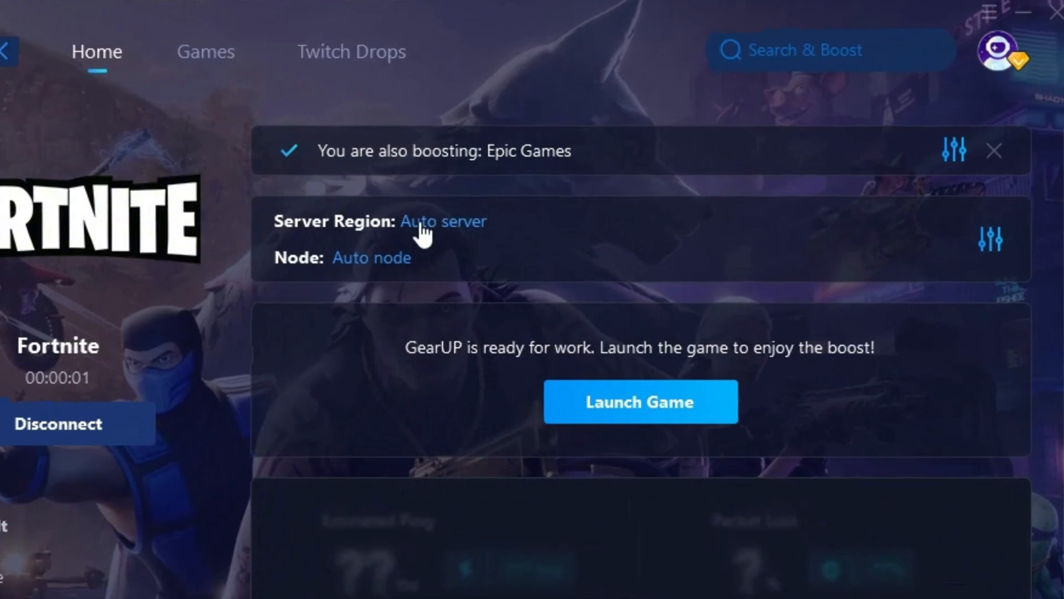
pyautogui.moveTo(442, 221)
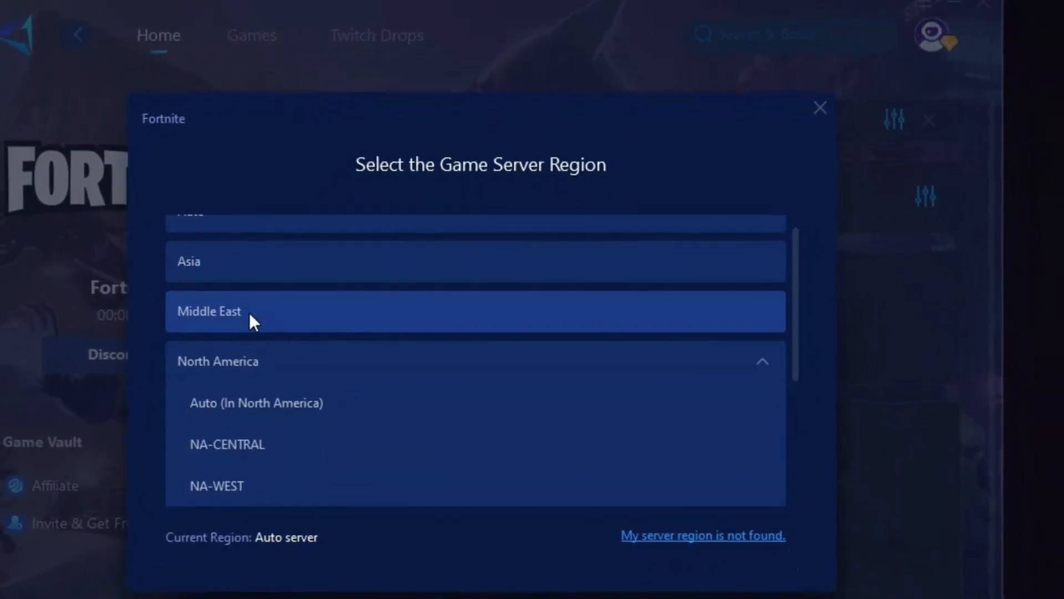
pyautogui.moveTo(262, 331)
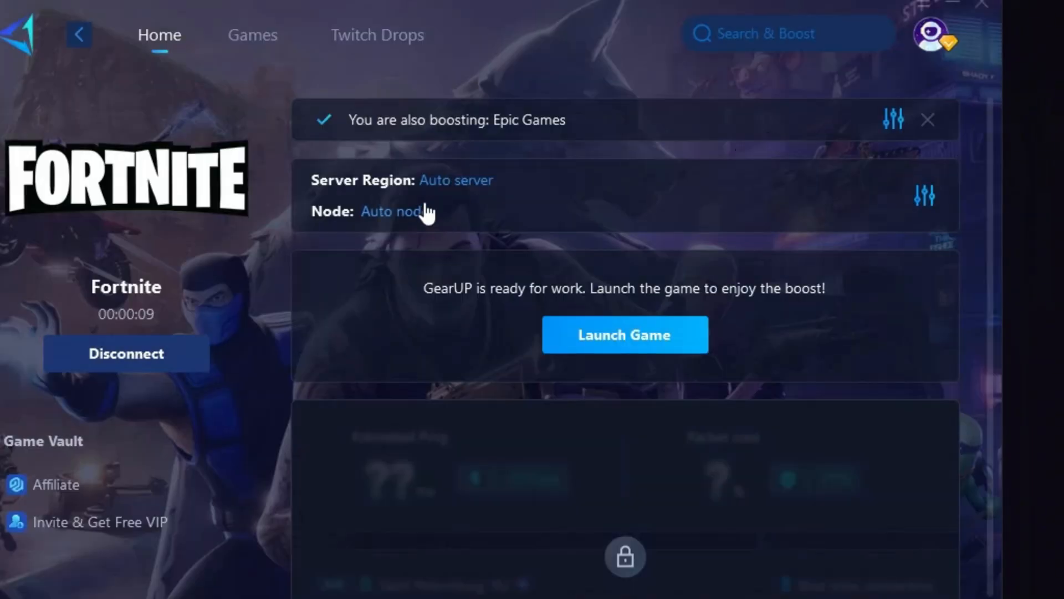
pyautogui.click(394, 210)
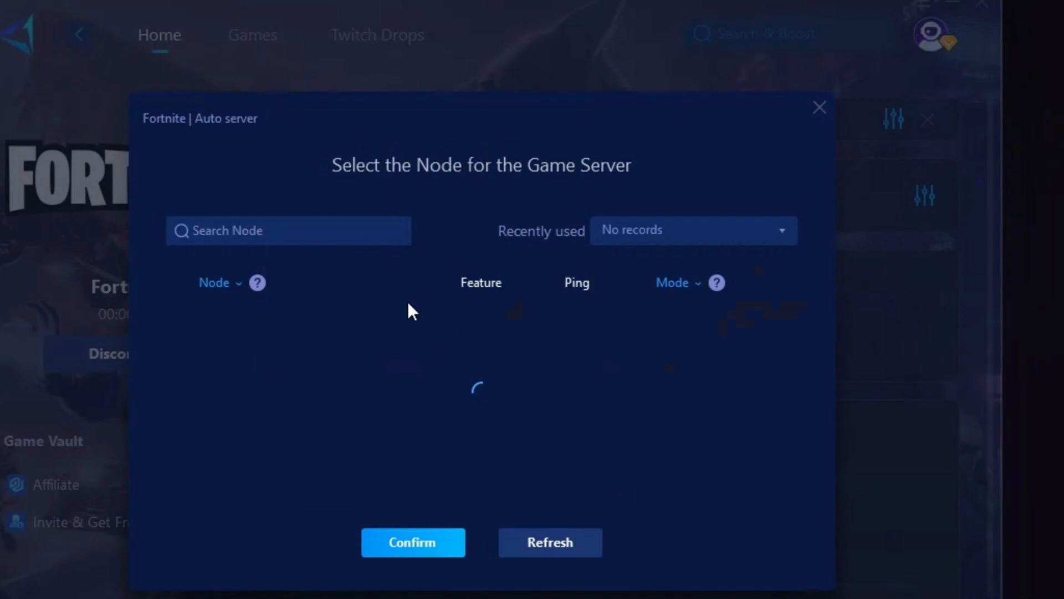
pyautogui.moveTo(455, 383)
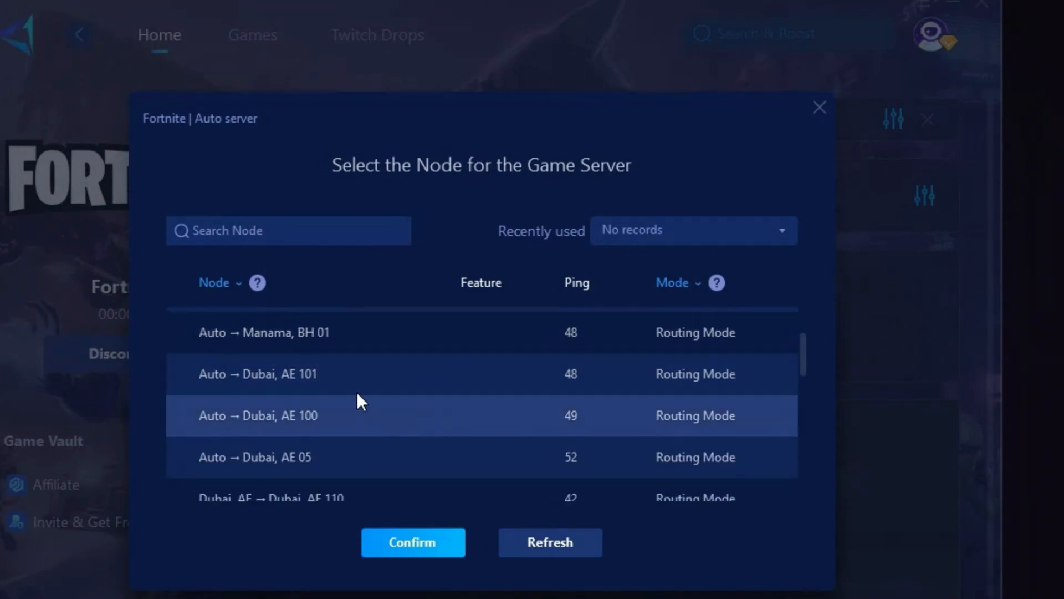
pyautogui.scroll(3)
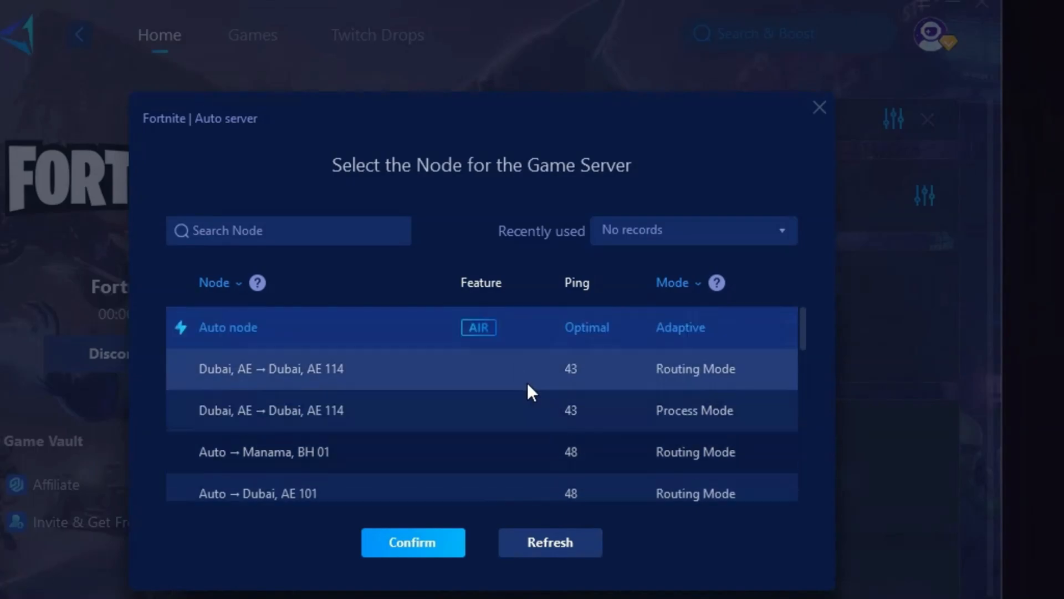
pyautogui.moveTo(787, 229)
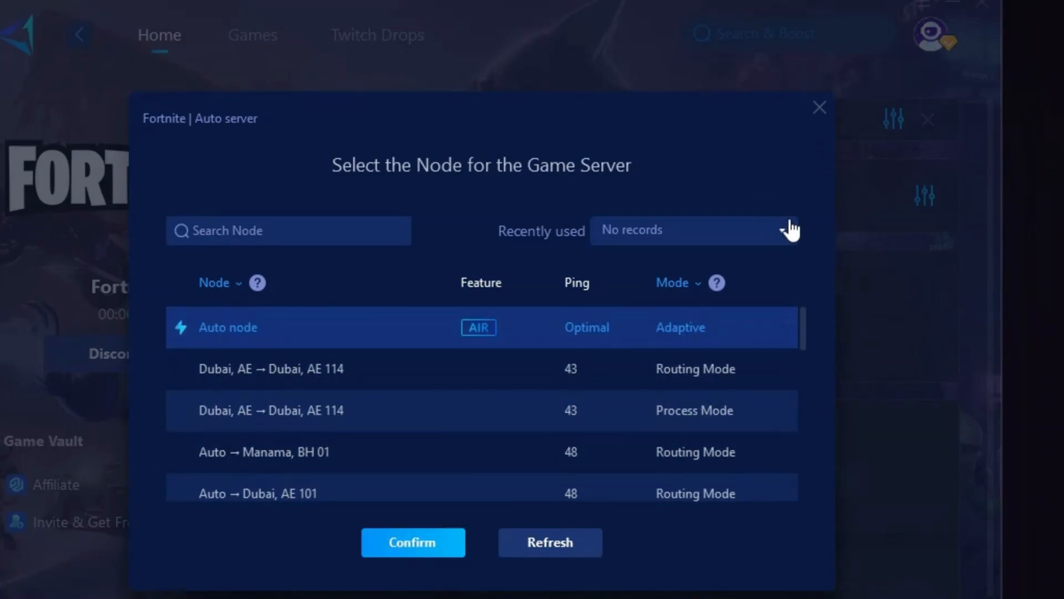
pyautogui.scroll(-3)
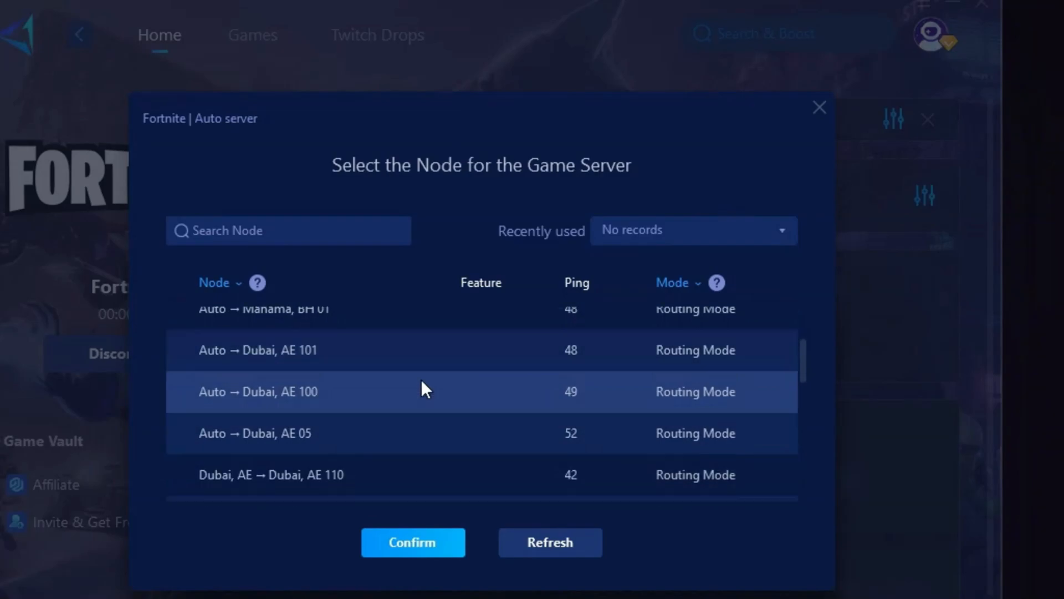
pyautogui.click(412, 542)
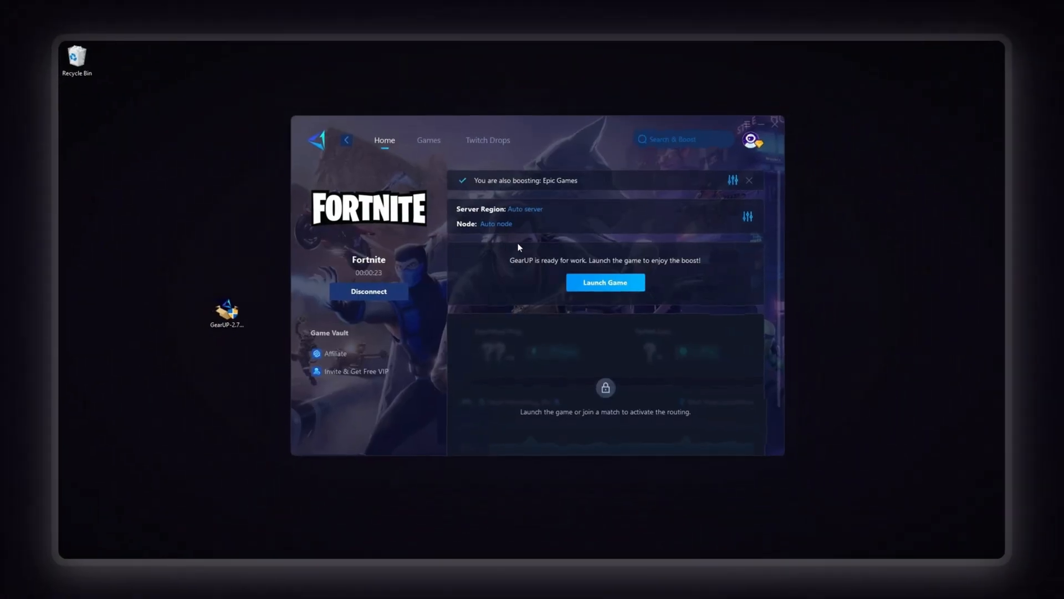
pyautogui.moveTo(603, 282)
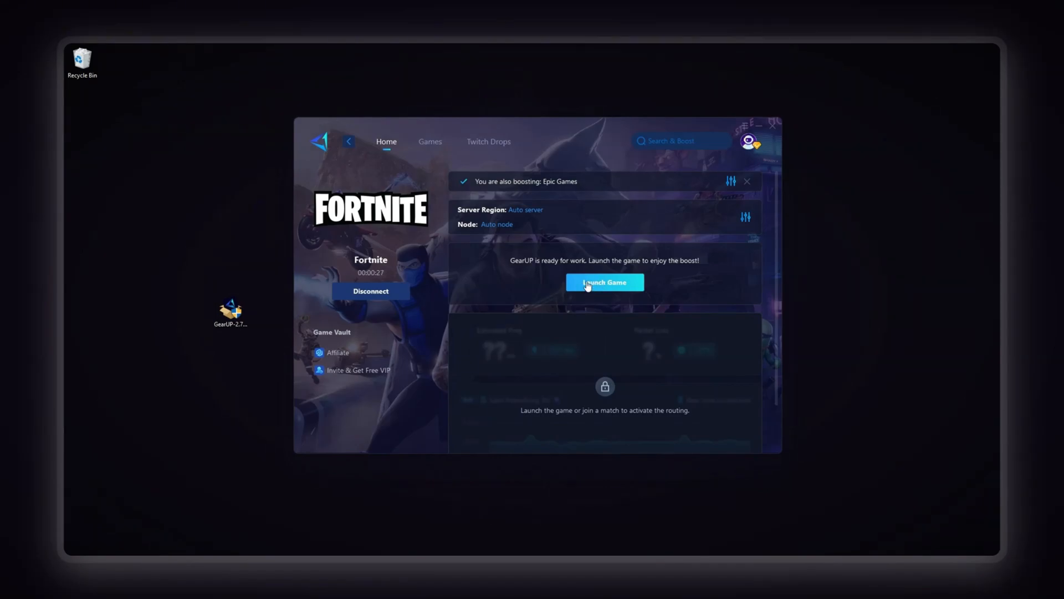
pyautogui.moveTo(392, 281)
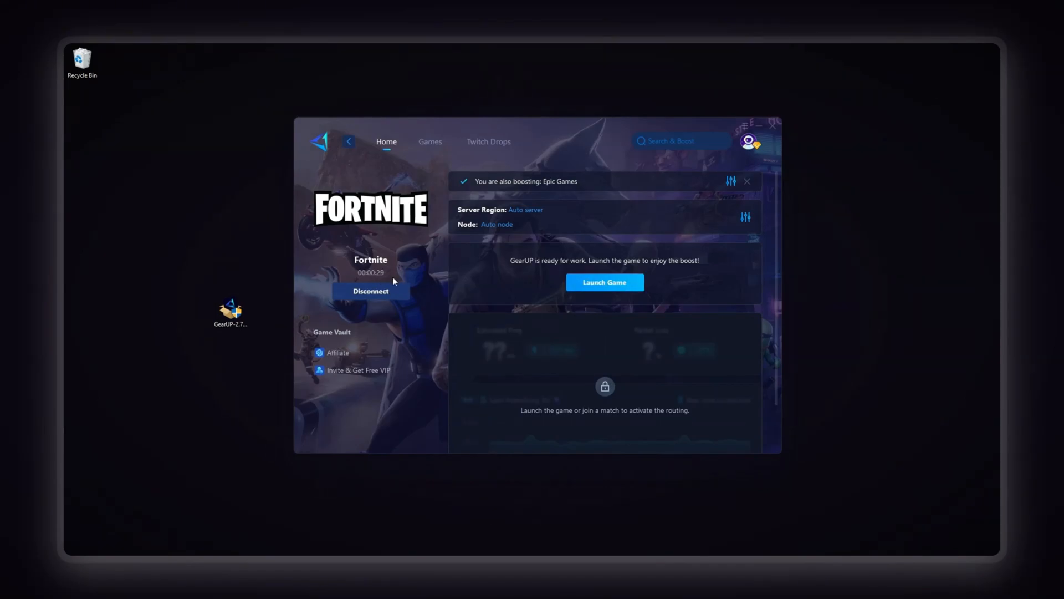
pyautogui.moveTo(605, 282)
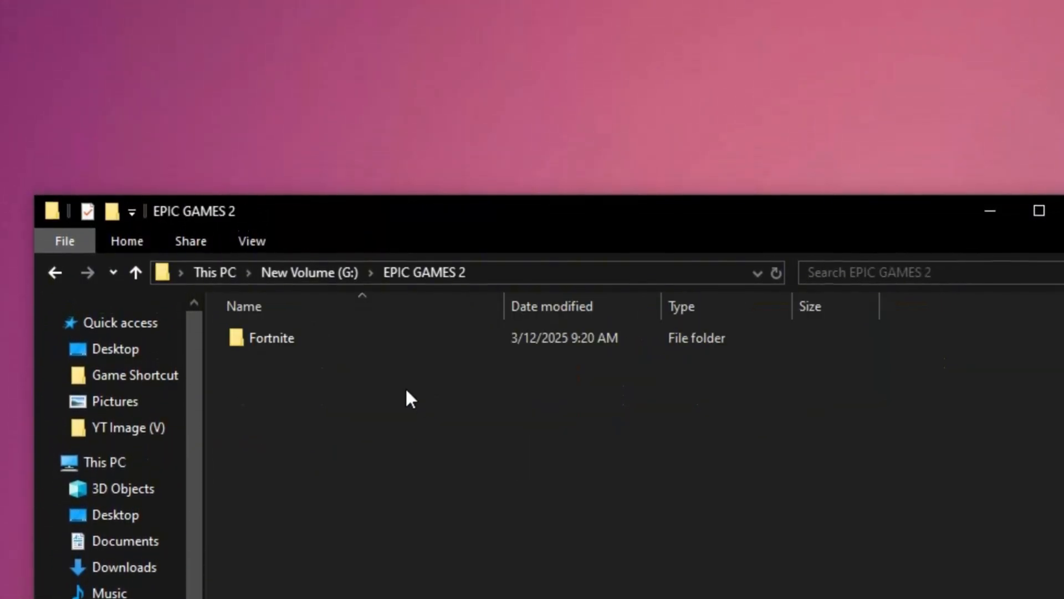
# Navigate into the Fortnite folder toward FortniteGame > Binaries > Win64.
pyautogui.doubleClick(270, 337)
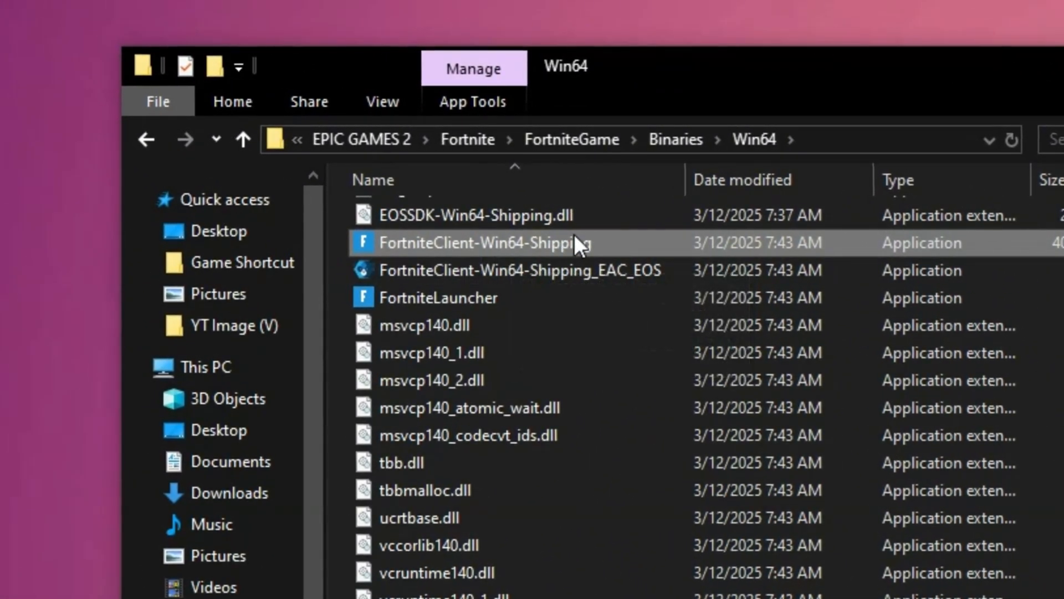
# Disable full-screen optimisations for FortniteClient-Win64-Shipping in its Compatibility properties and apply.
pyautogui.rightClick(483, 243)
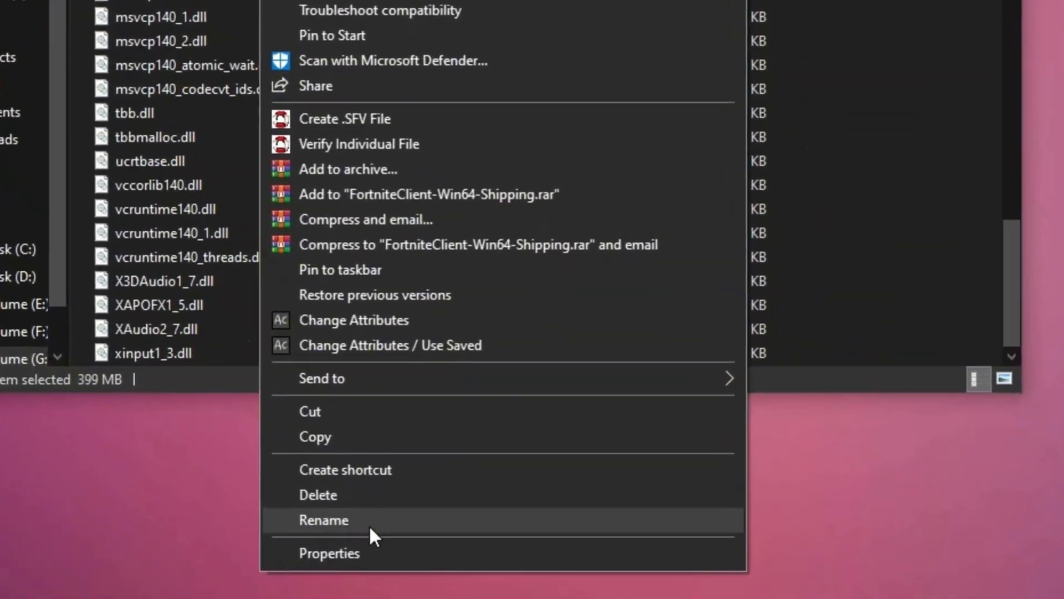
pyautogui.click(329, 552)
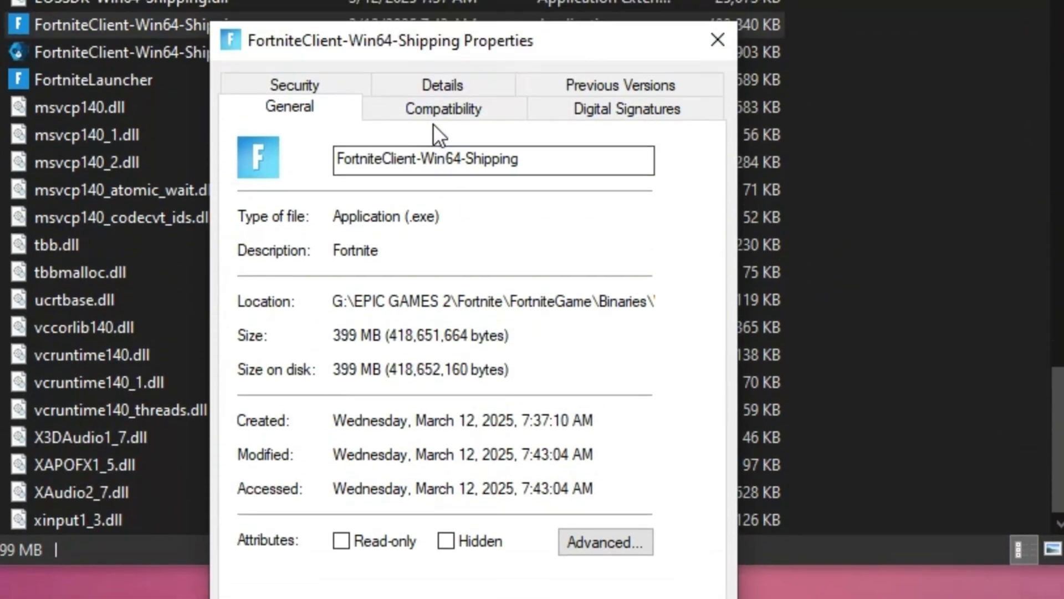
pyautogui.click(442, 108)
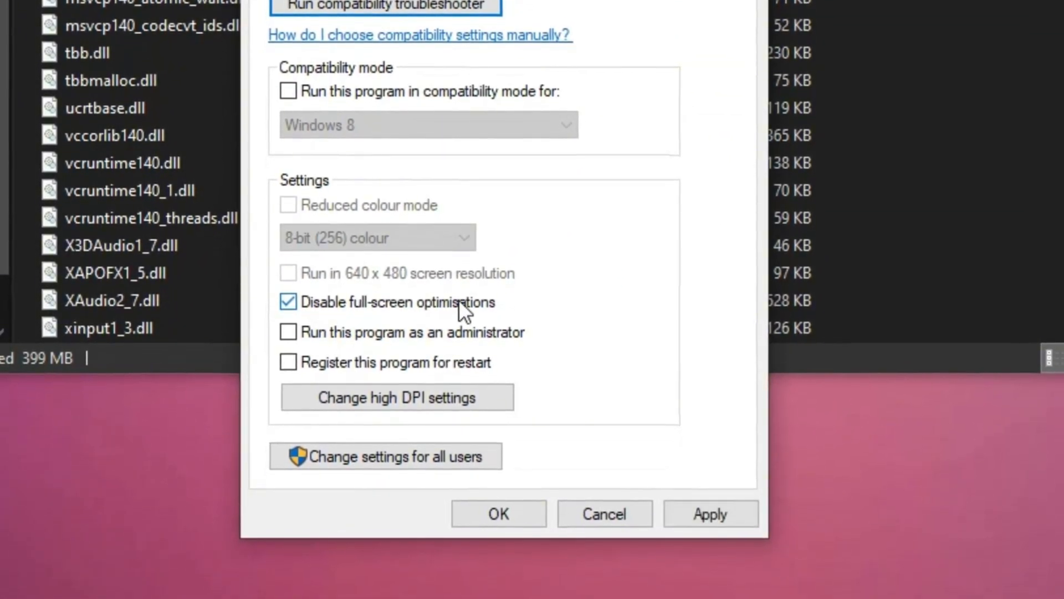
pyautogui.moveTo(464, 434)
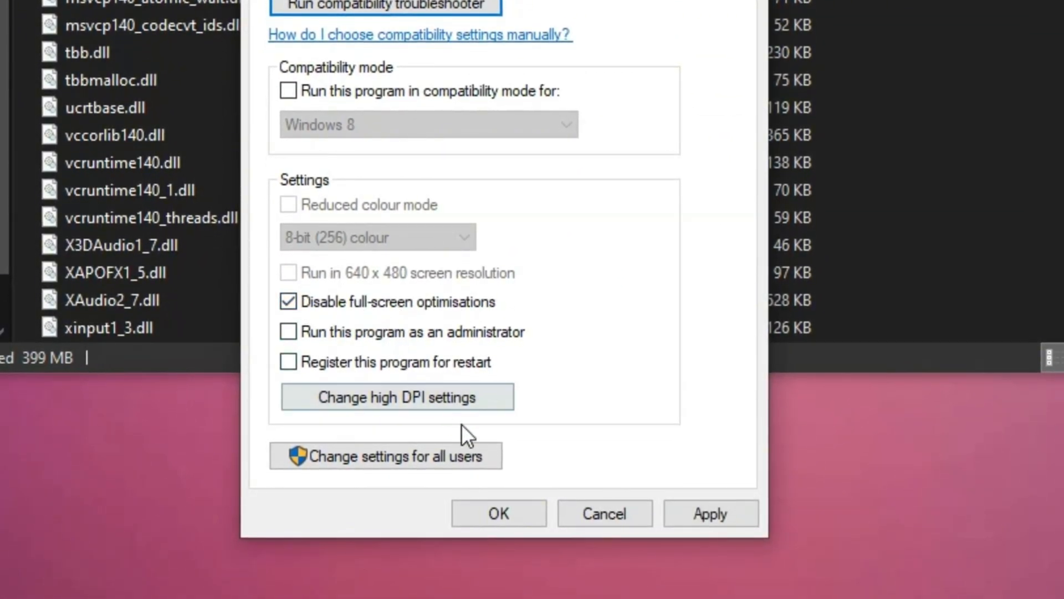
pyautogui.click(498, 512)
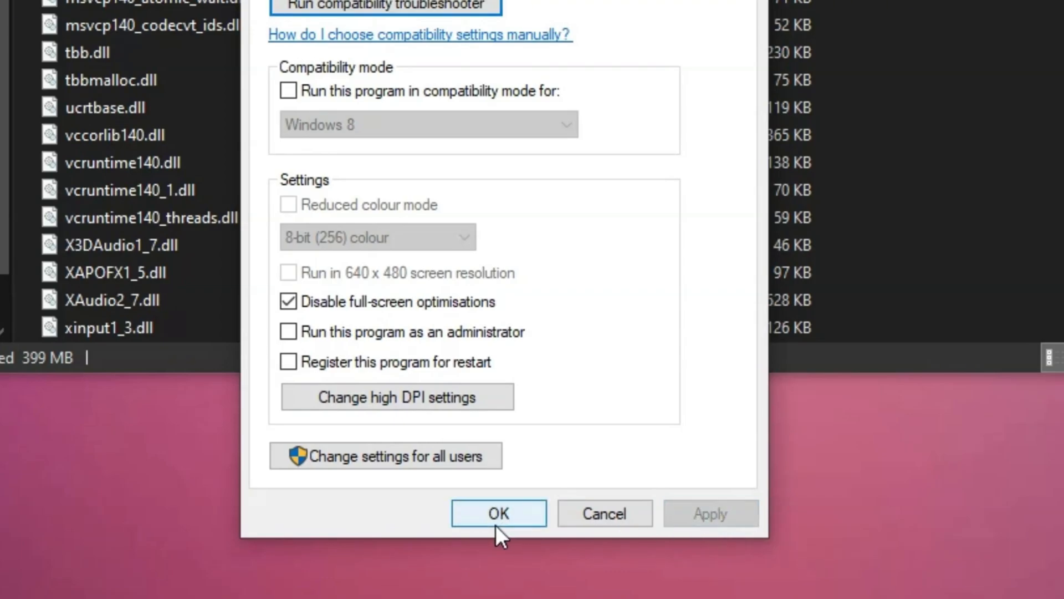
pyautogui.click(498, 512)
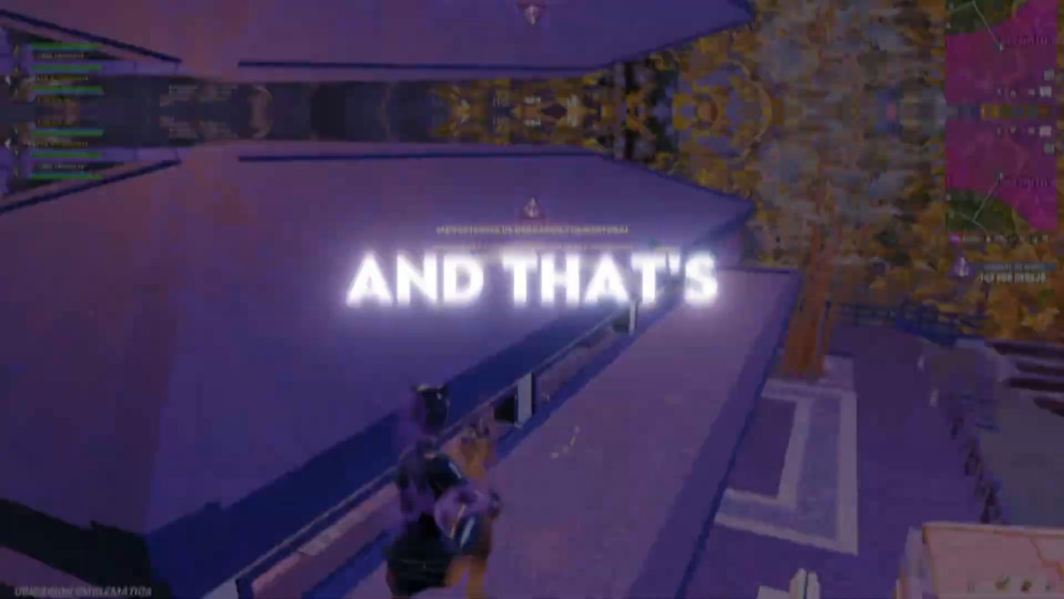